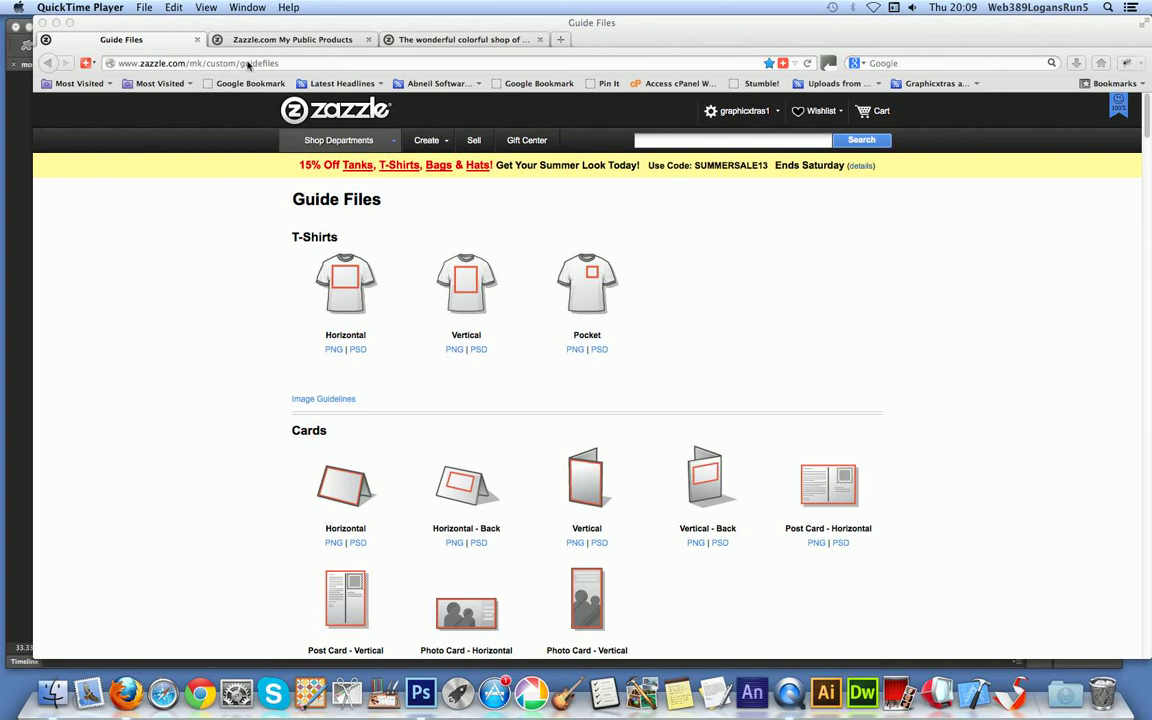
{"action": "mouse_move", "coordinate": [336, 110]}
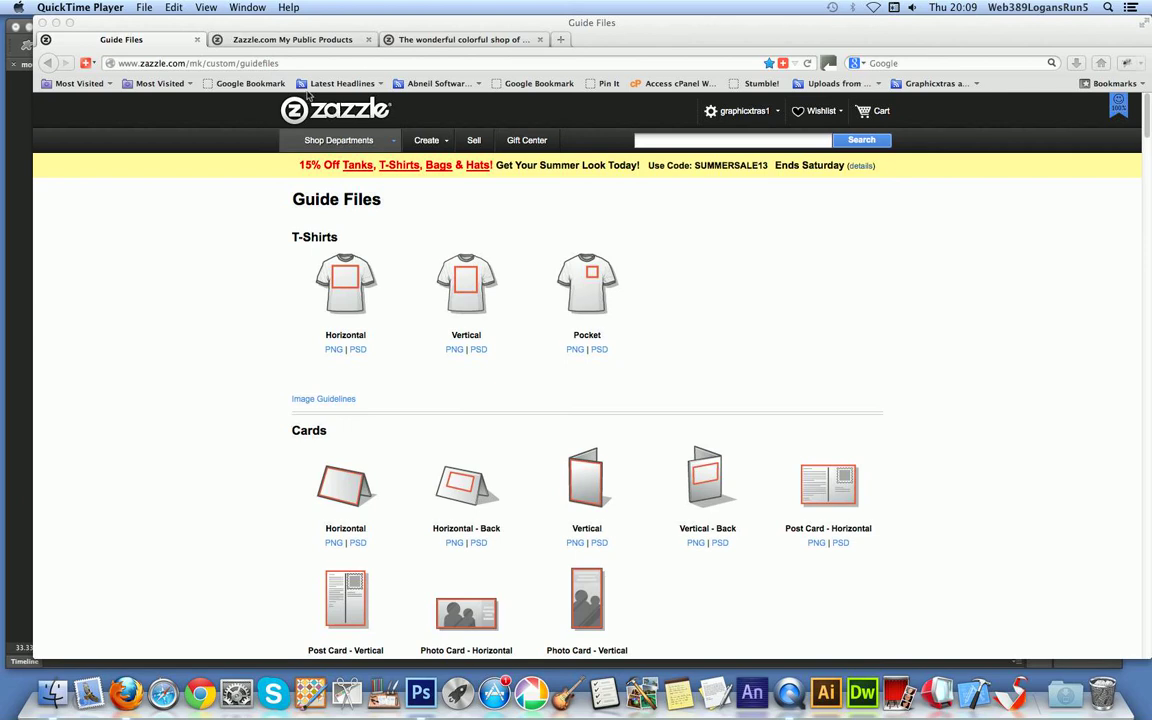
Scroll the Guide Files page down past shirts, cards and home items to the Office mousepad templates.
{"action": "scroll", "scroll_direction": "down", "scroll_amount": 3}
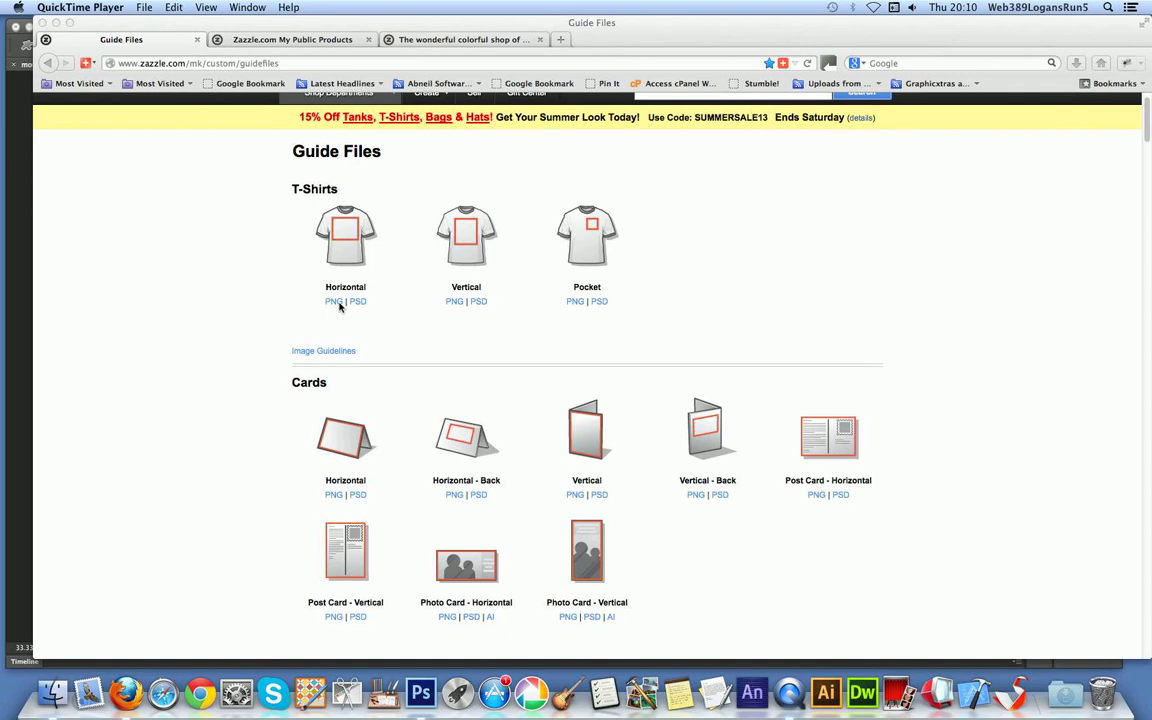
{"action": "mouse_move", "coordinate": [390, 436]}
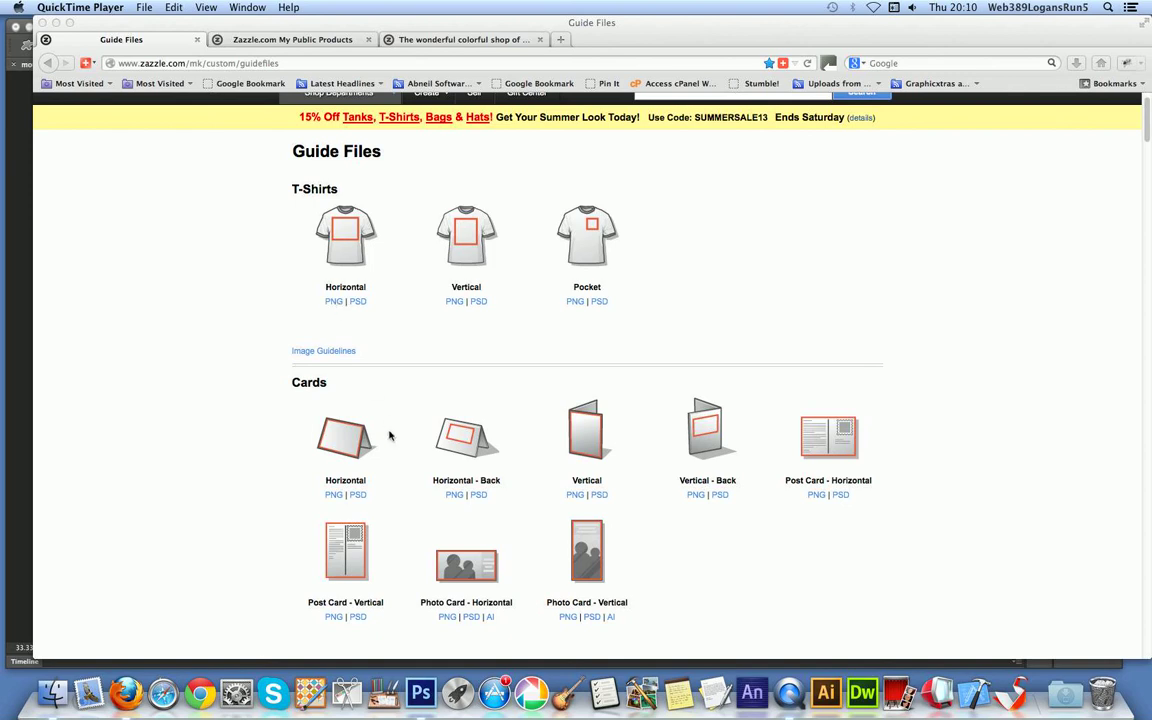
{"action": "scroll", "scroll_direction": "down", "scroll_amount": 3}
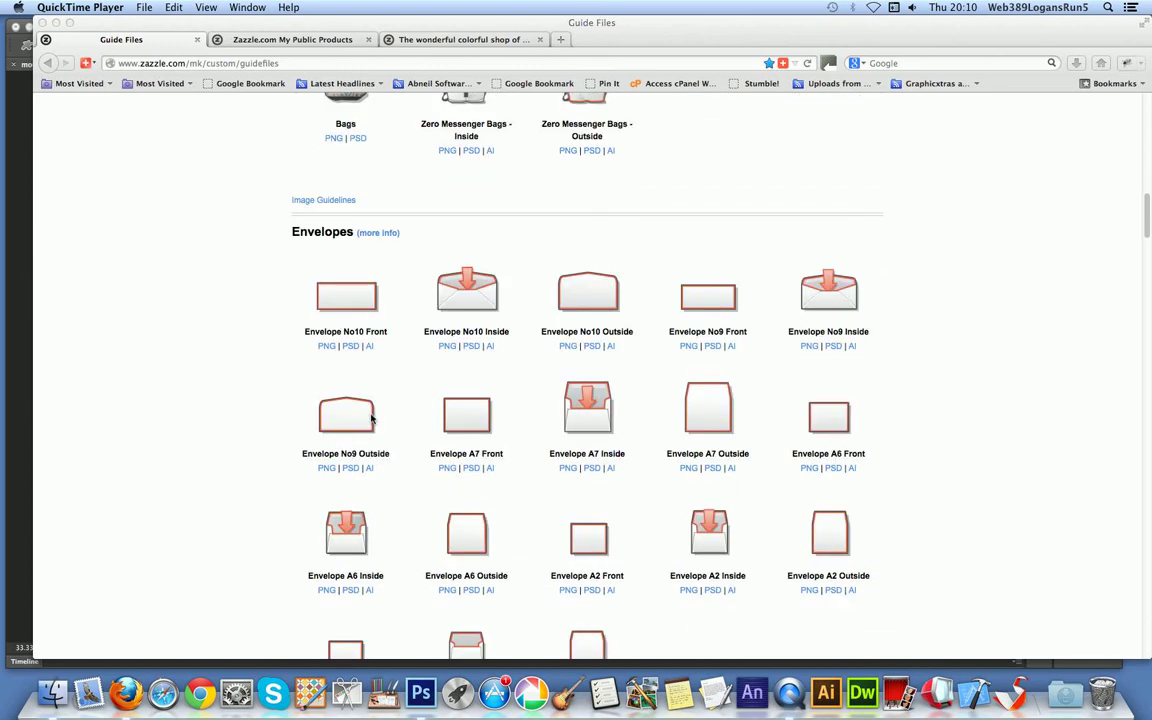
{"action": "scroll", "scroll_direction": "down", "scroll_amount": 3}
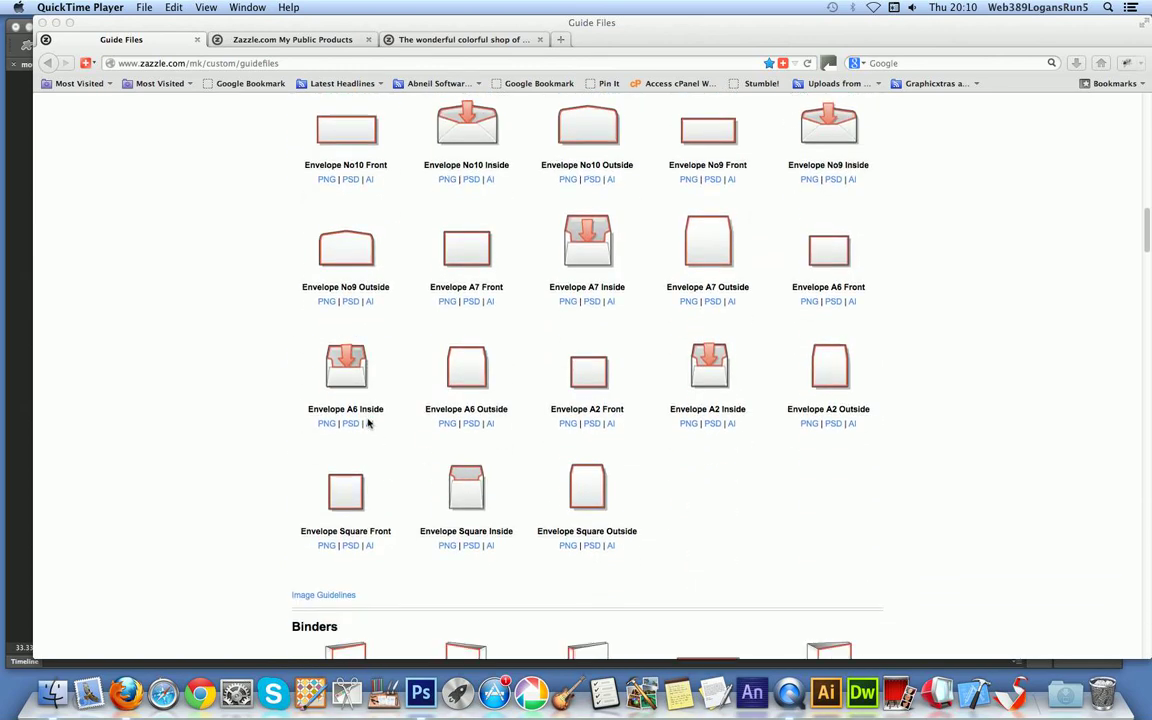
{"action": "scroll", "scroll_direction": "down", "scroll_amount": 3}
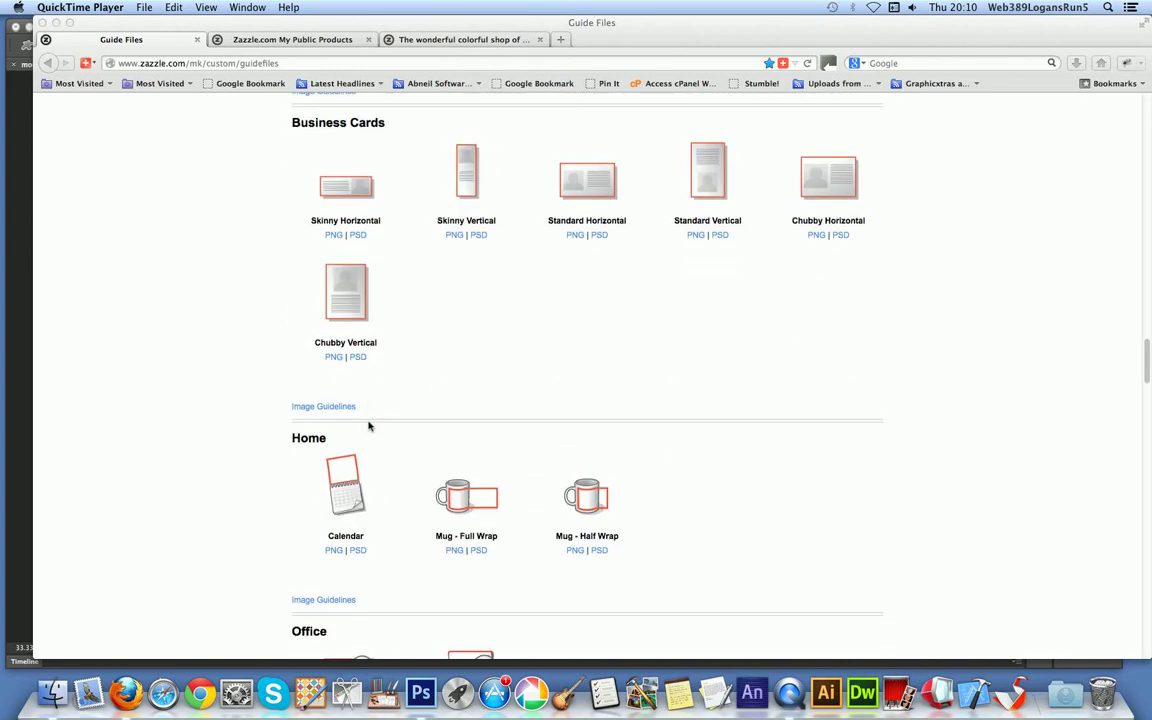
{"action": "scroll", "scroll_direction": "down", "scroll_amount": 3}
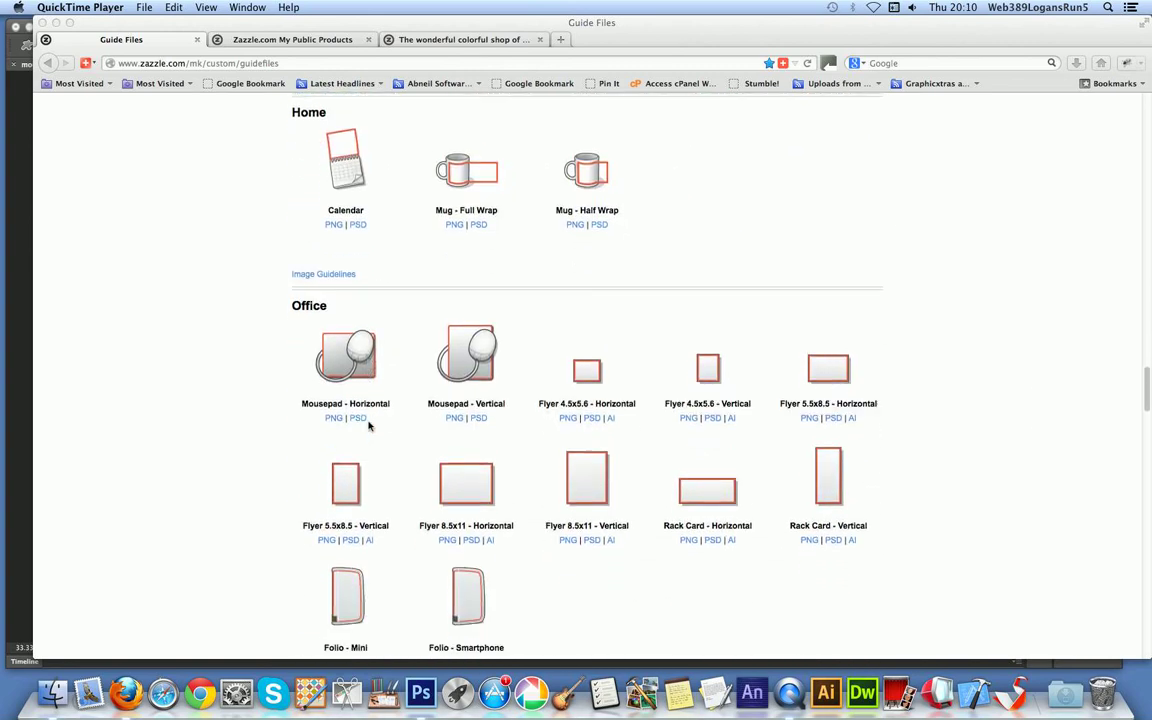
{"action": "scroll", "scroll_direction": "down", "scroll_amount": 3}
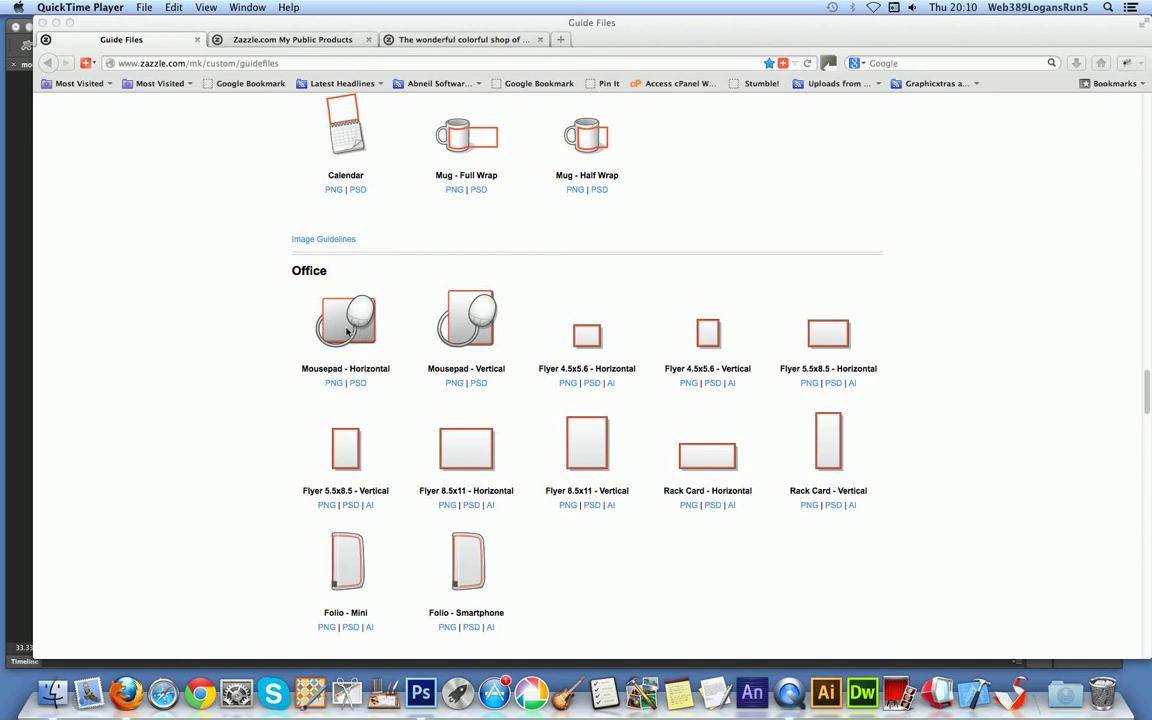
{"action": "mouse_move", "coordinate": [336, 392]}
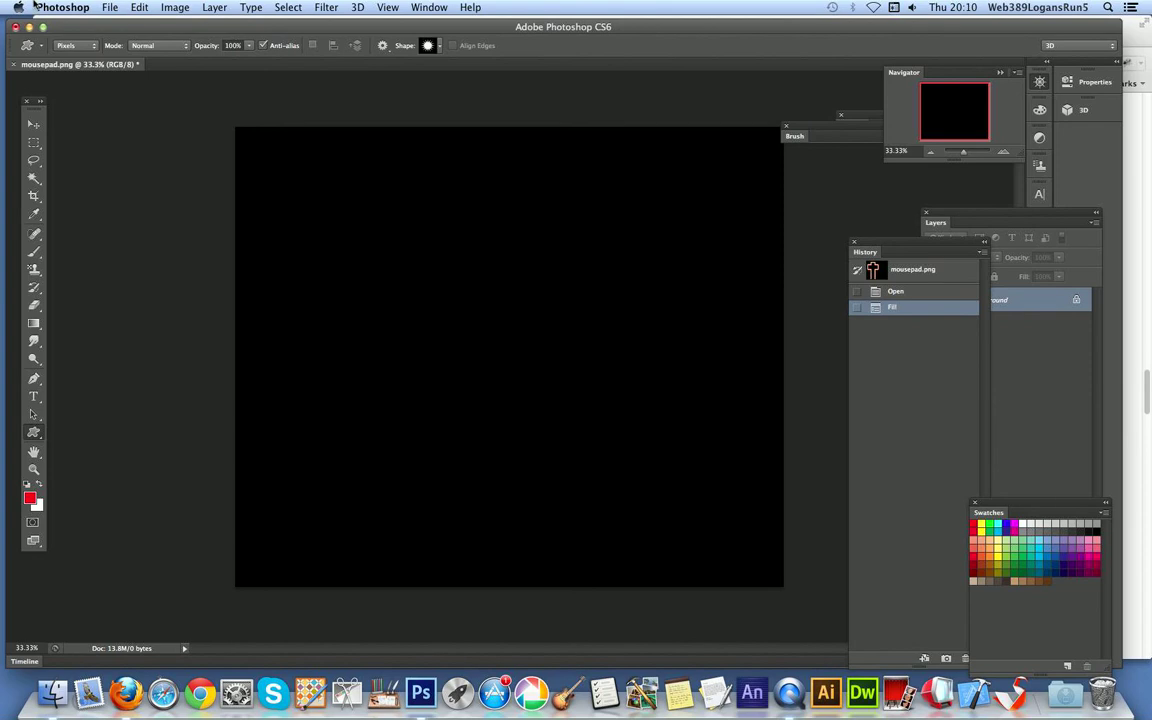
{"action": "mouse_move", "coordinate": [138, 6]}
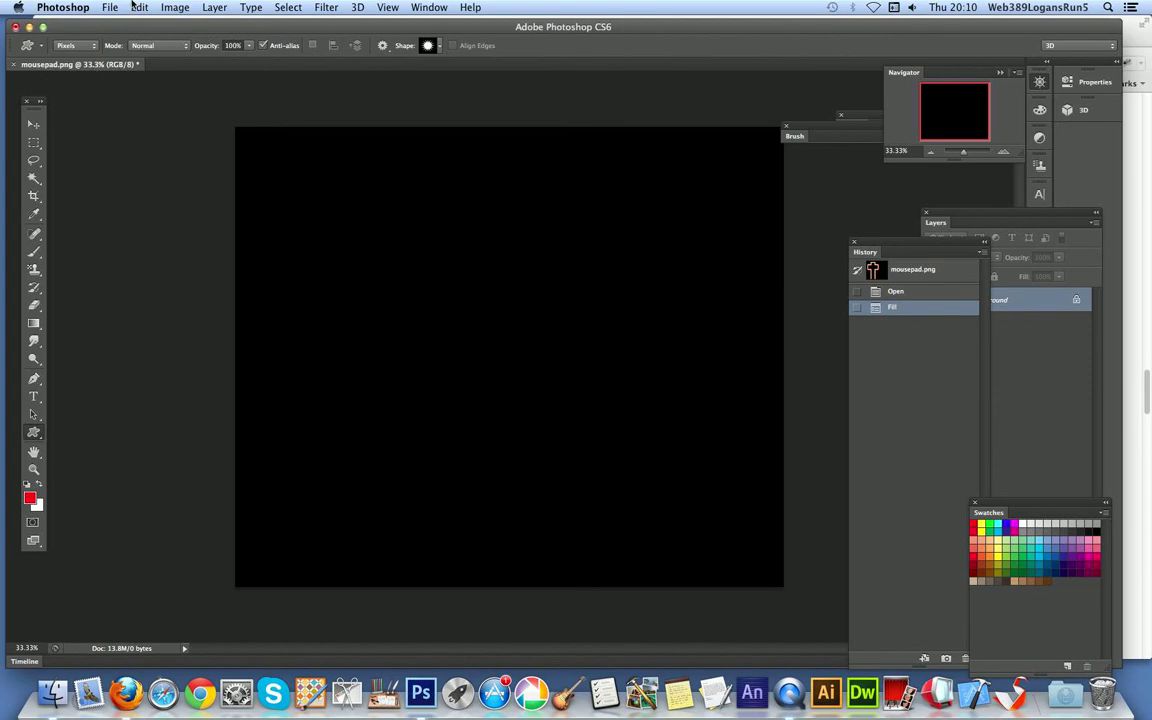
{"action": "left_click", "coordinate": [174, 8]}
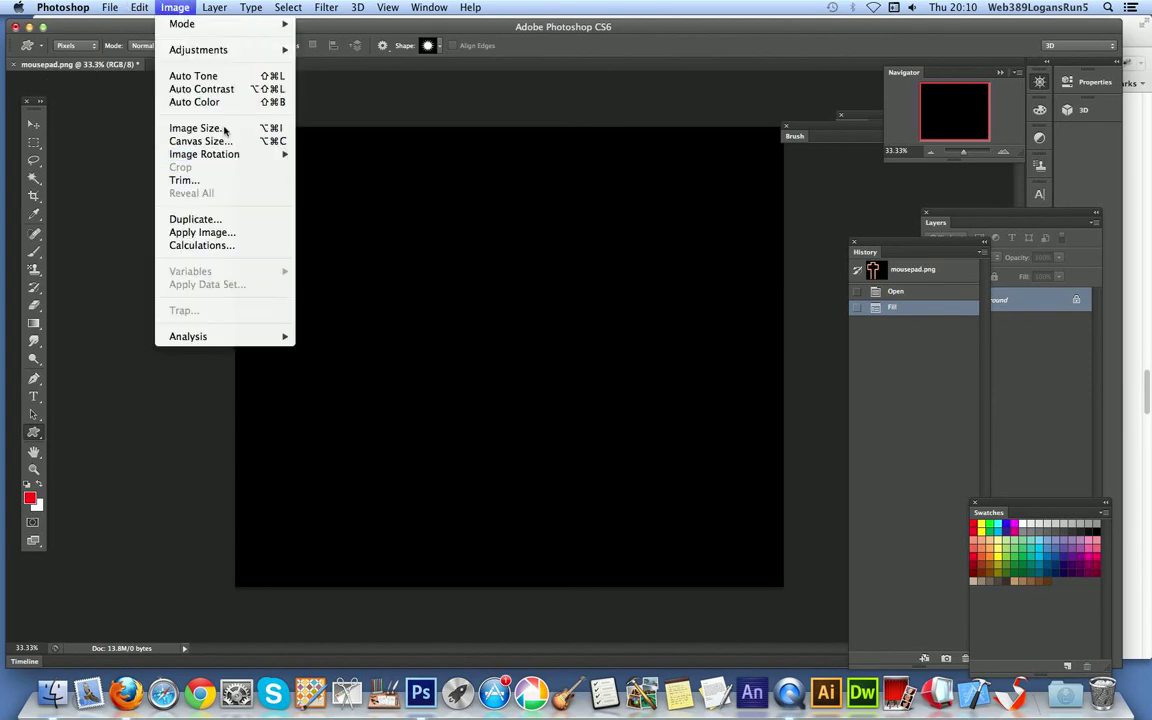
{"action": "left_click", "coordinate": [196, 128]}
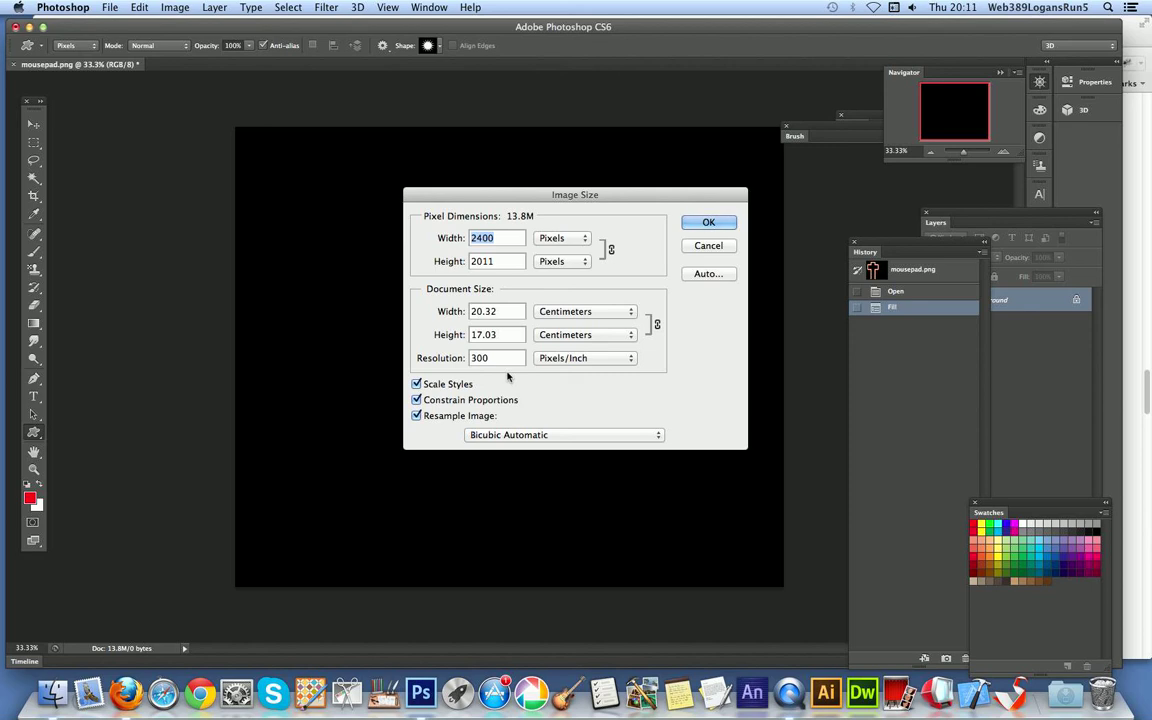
{"action": "mouse_move", "coordinate": [420, 124]}
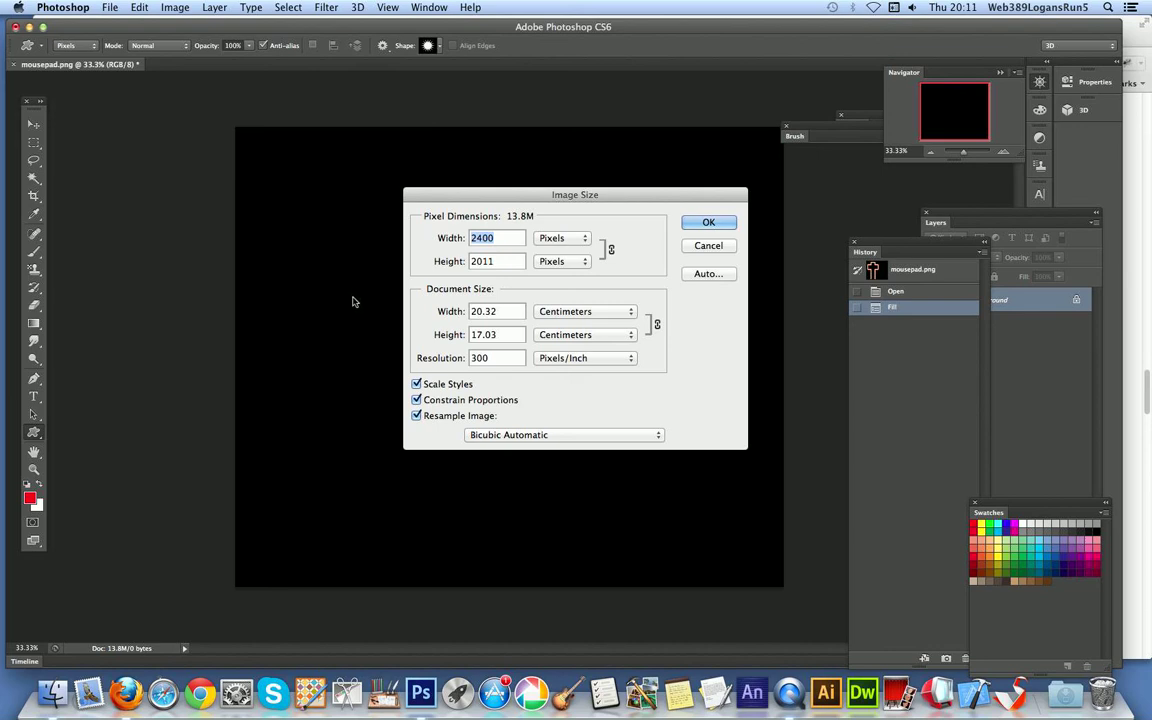
{"action": "mouse_move", "coordinate": [388, 180]}
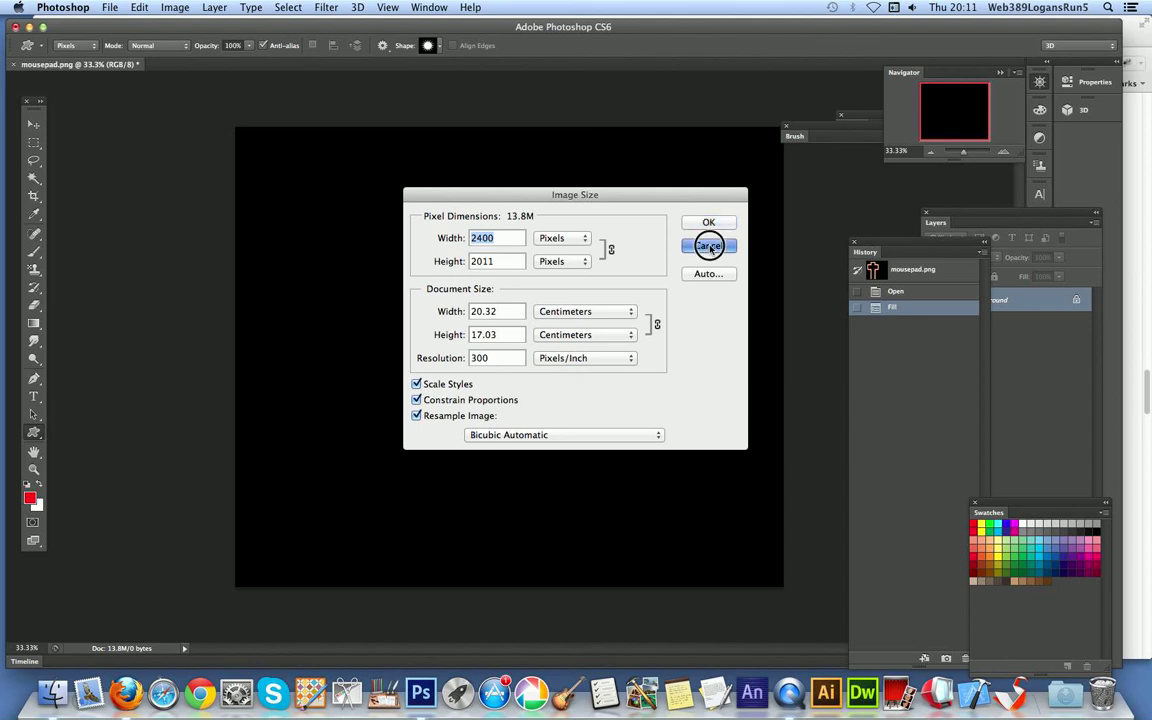
{"action": "left_click", "coordinate": [708, 246]}
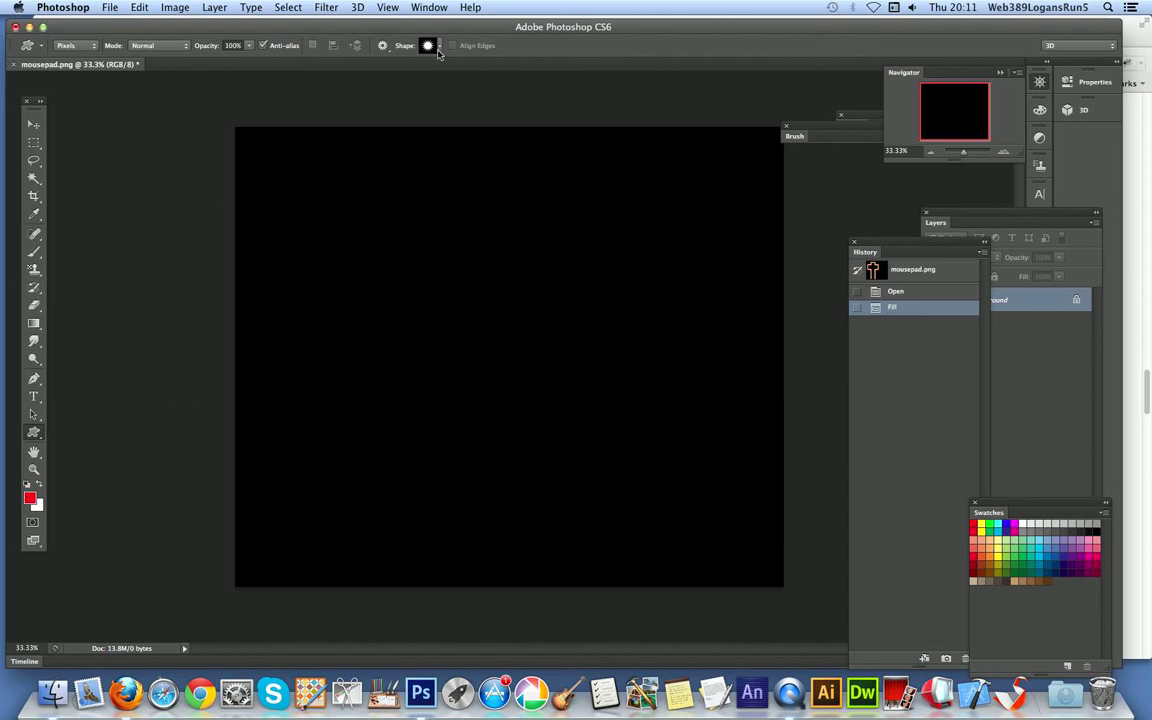
Draw a large red starburst custom shape across the centre of the black mousepad canvas.
{"action": "left_click", "coordinate": [428, 44]}
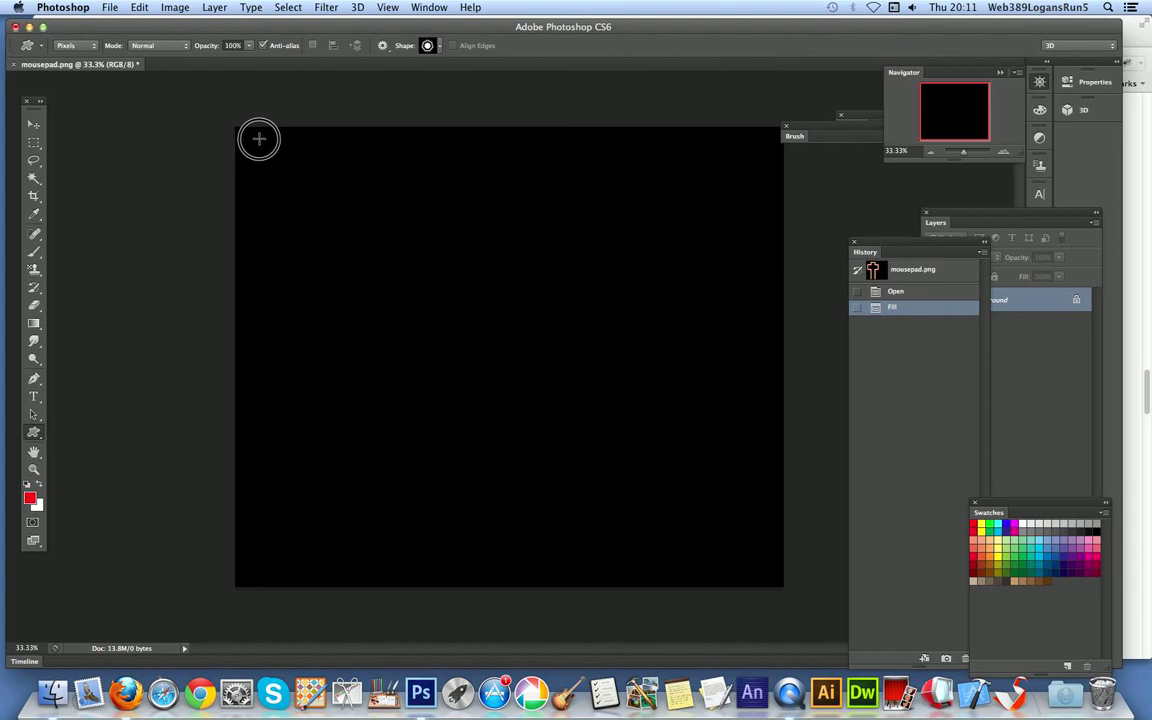
{"action": "left_click_drag", "start_coordinate": [260, 140], "coordinate": [670, 536]}
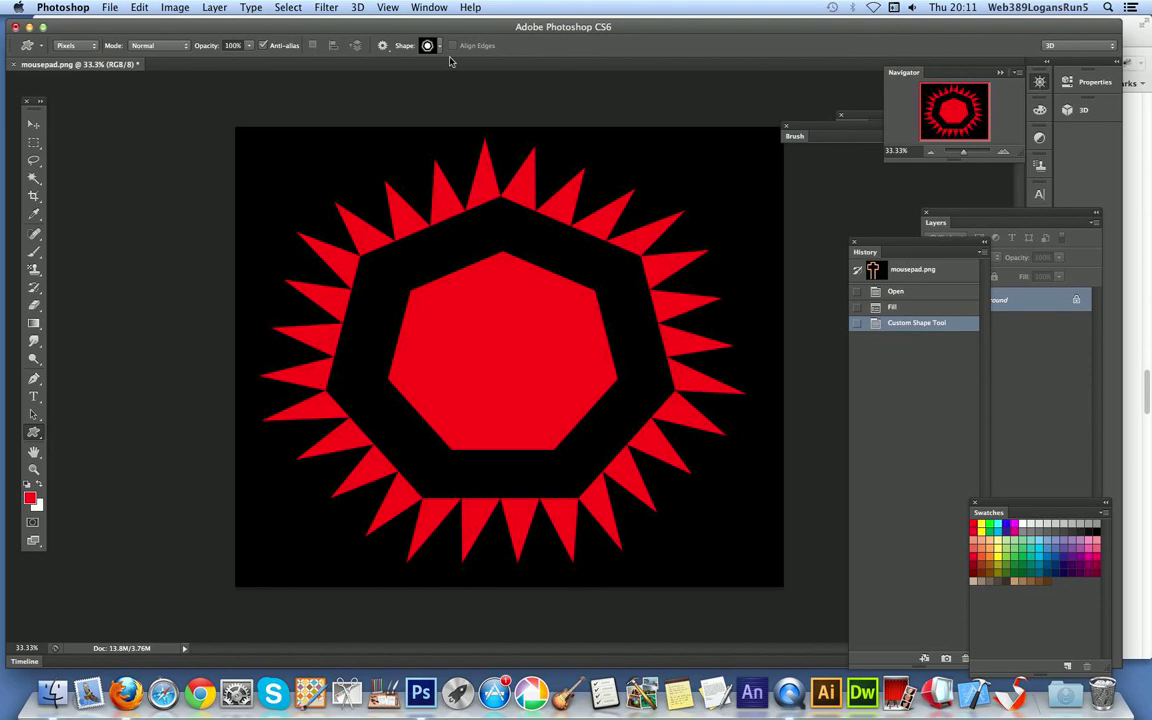
Save the mousepad image and return to the Firefox browser.
{"action": "left_click", "coordinate": [110, 8]}
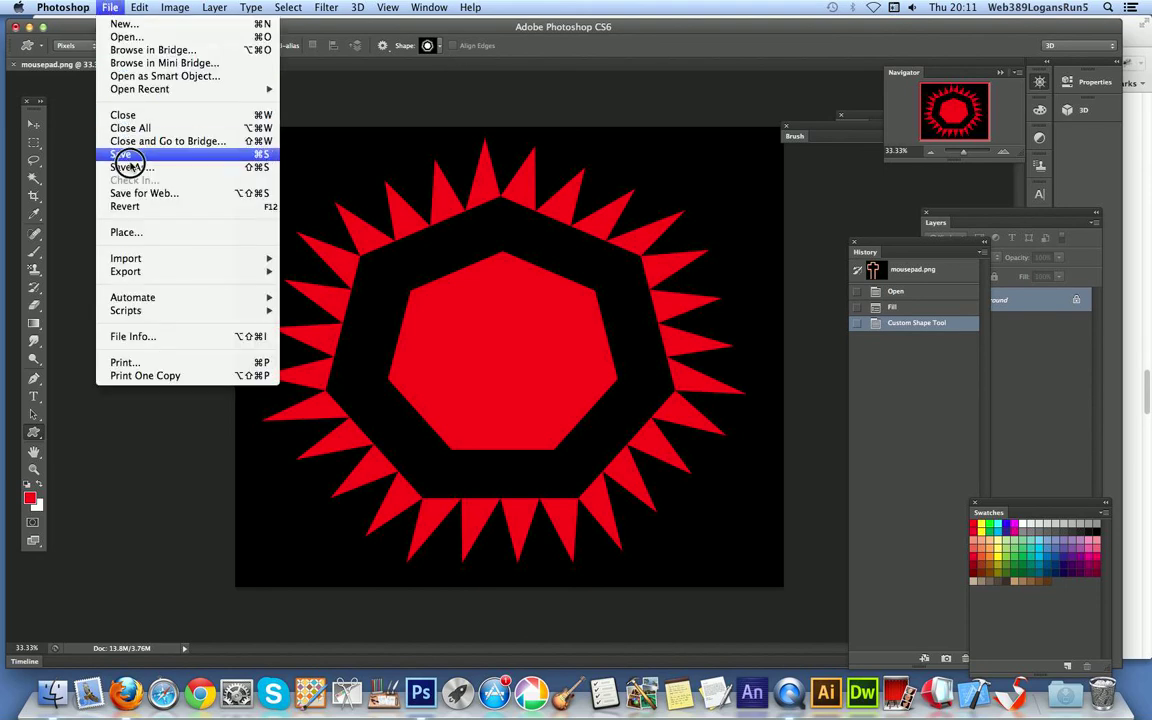
{"action": "left_click", "coordinate": [128, 154]}
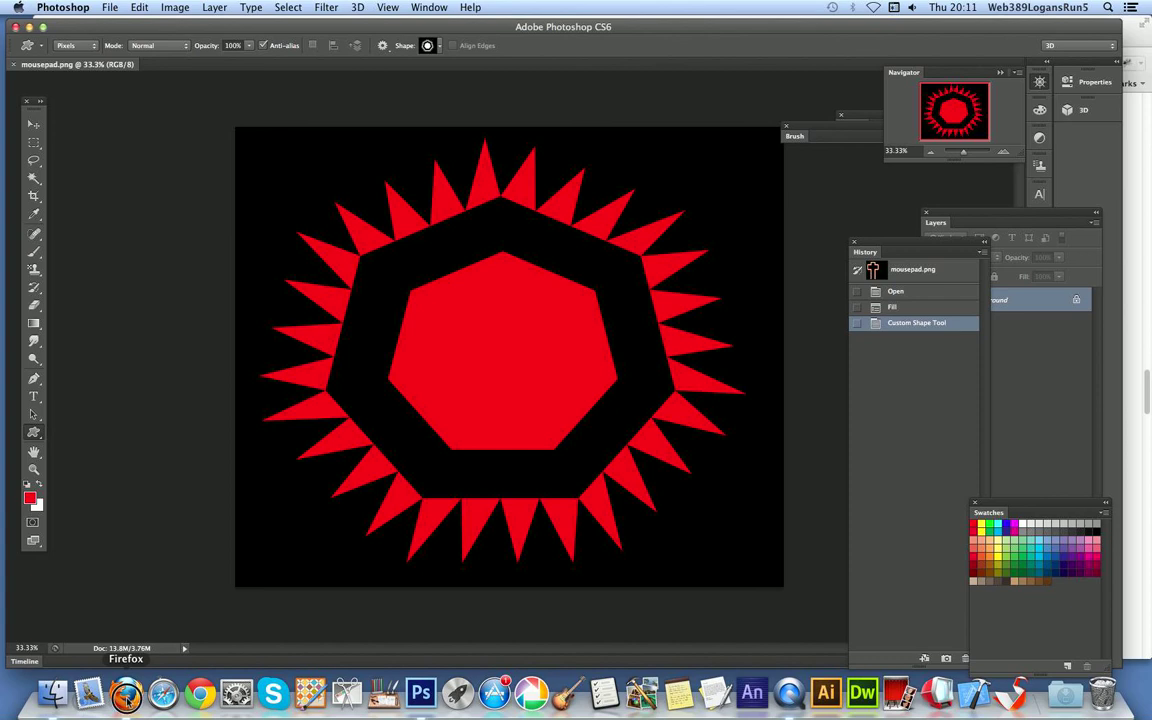
{"action": "left_click", "coordinate": [126, 692]}
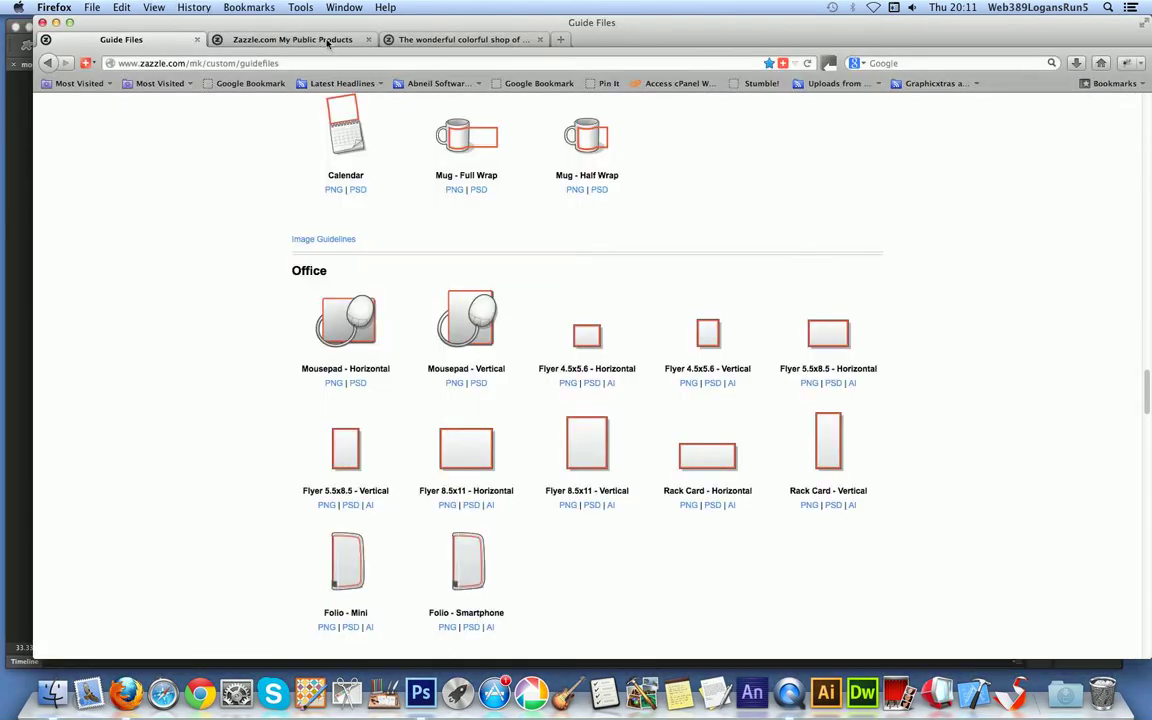
Go to the public products list and into Zazzle's catalogue of customisable products.
{"action": "left_click", "coordinate": [292, 40]}
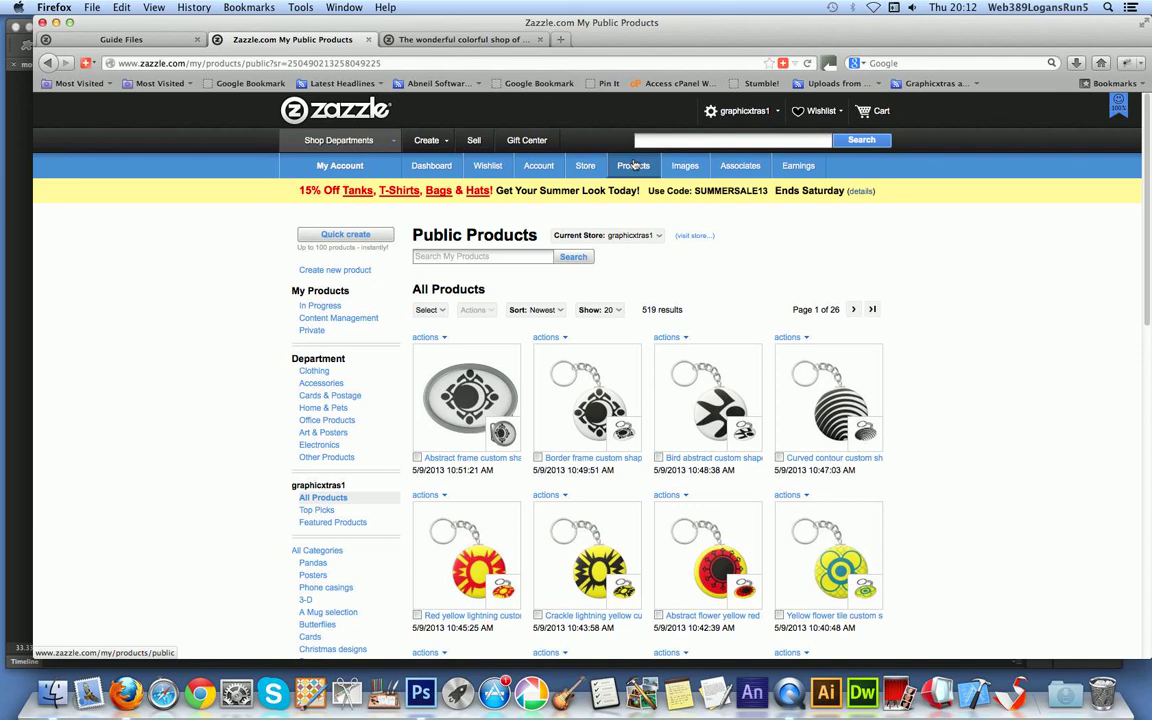
{"action": "mouse_move", "coordinate": [610, 148]}
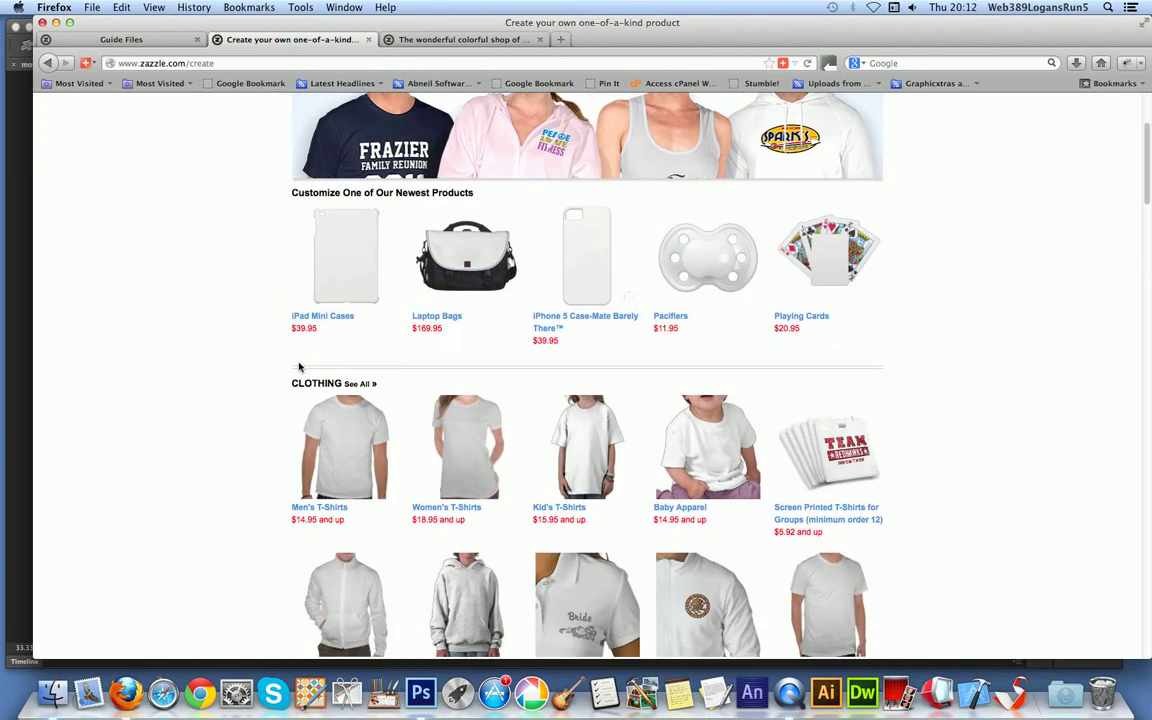
{"action": "scroll", "scroll_direction": "down", "scroll_amount": 3}
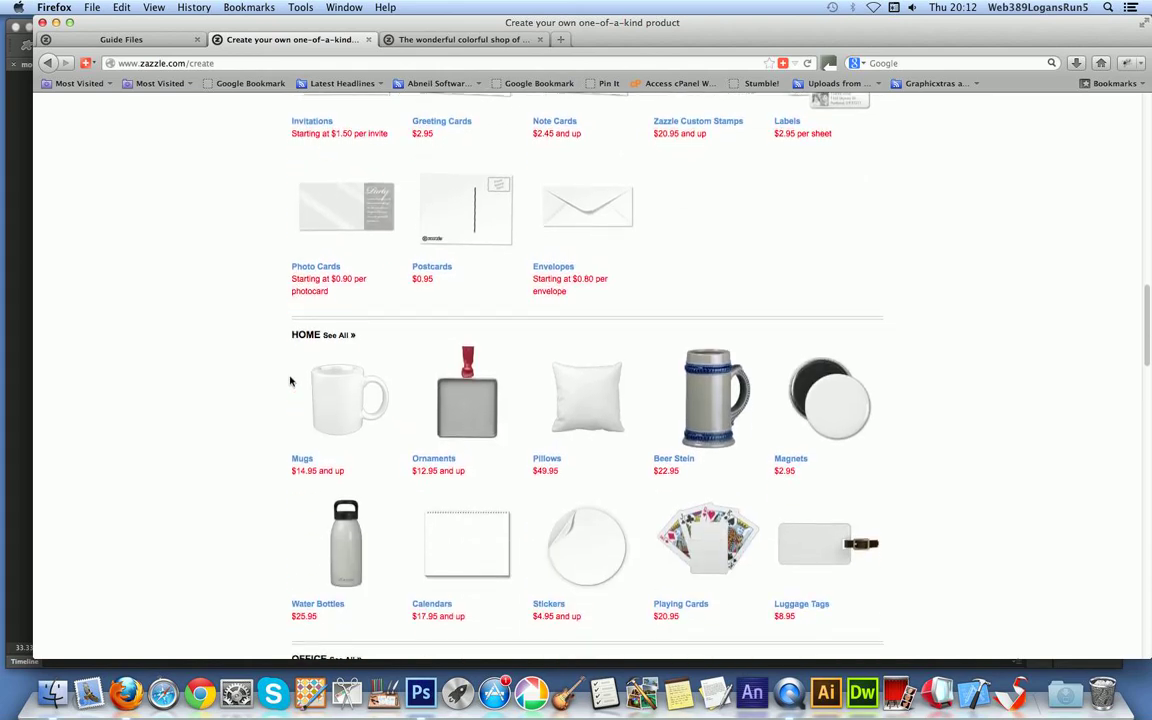
{"action": "scroll", "scroll_direction": "down", "scroll_amount": 3}
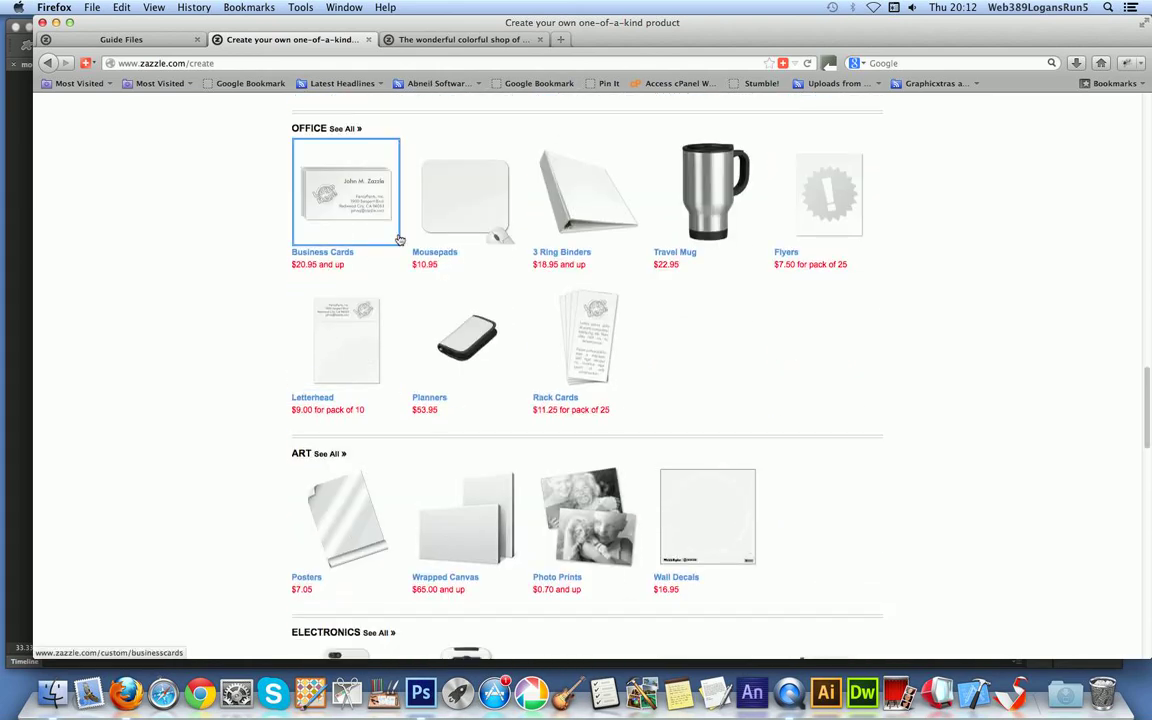
{"action": "mouse_move", "coordinate": [466, 192]}
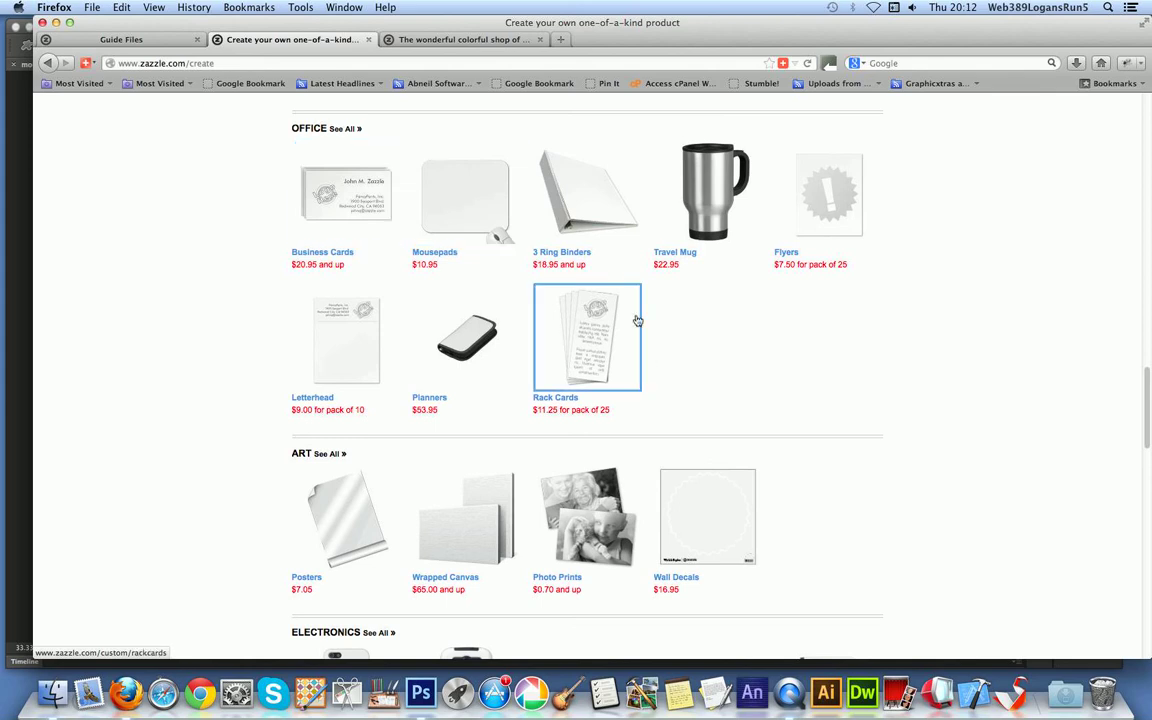
{"action": "left_click", "coordinate": [466, 192]}
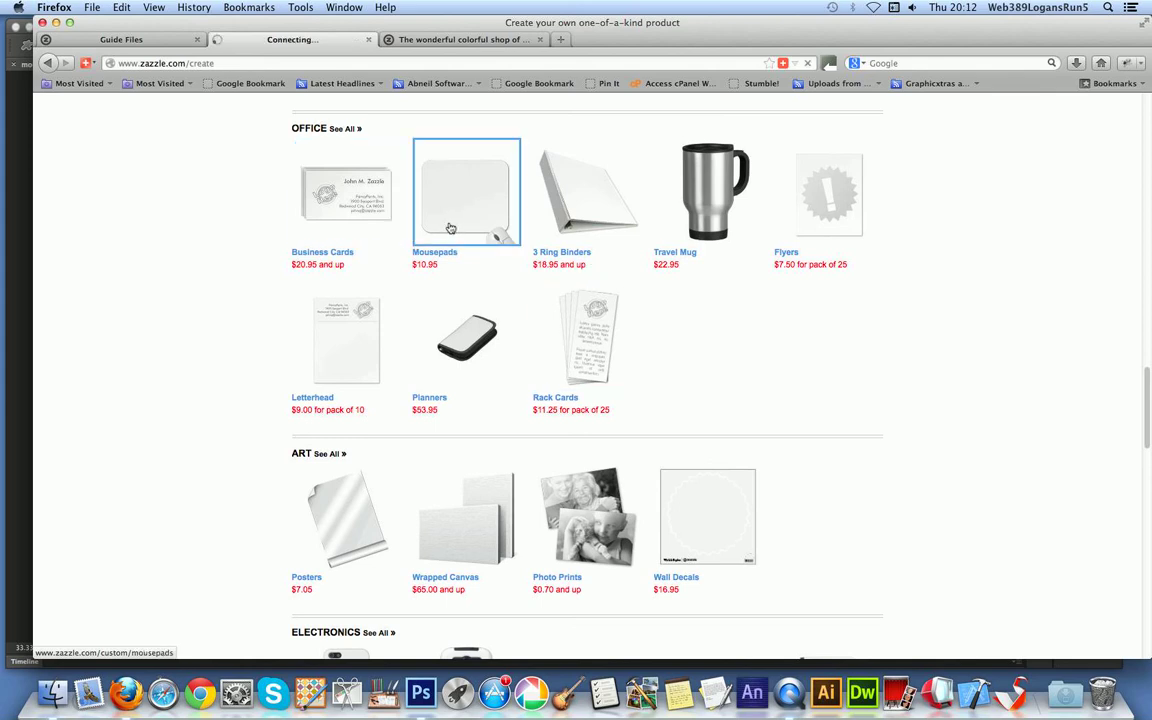
Choose Mousepads under Office and start creating a new mousepad.
{"action": "left_click", "coordinate": [466, 192]}
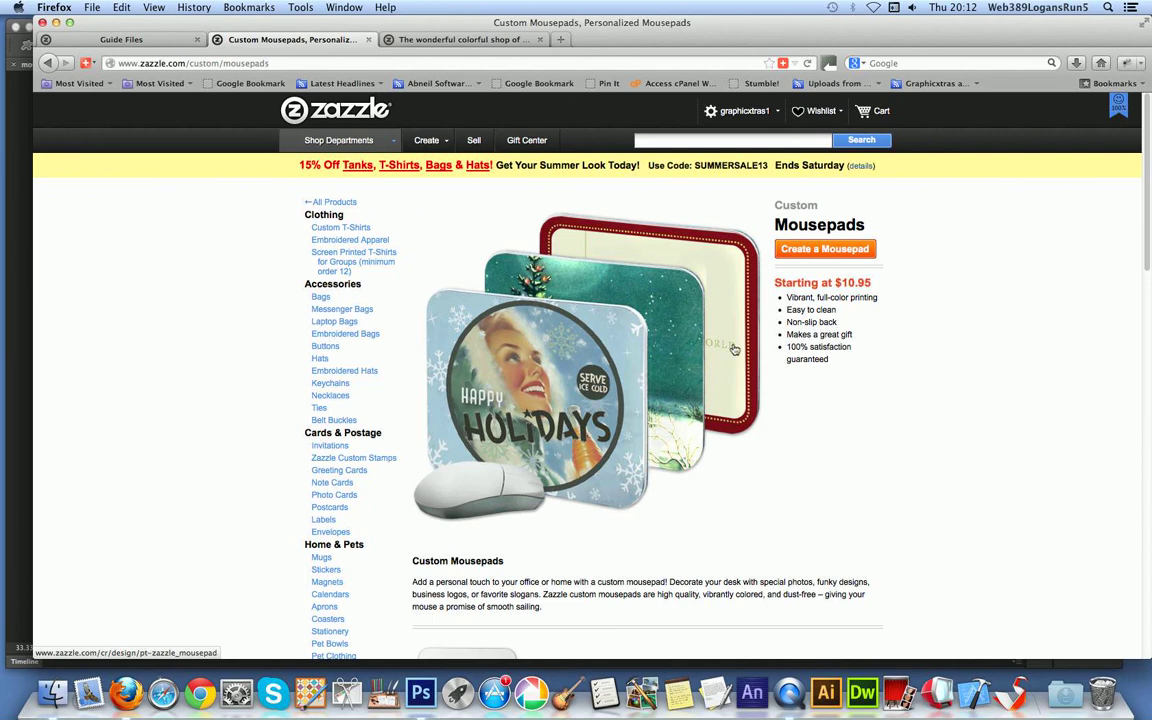
{"action": "left_click", "coordinate": [824, 248]}
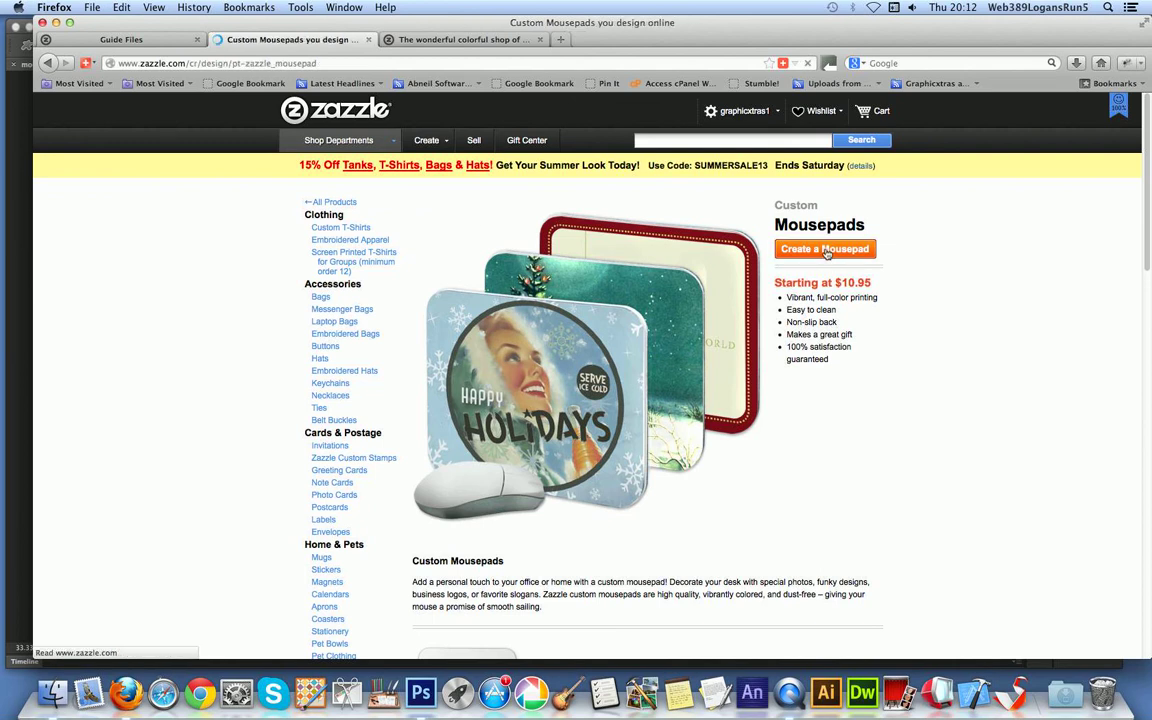
{"action": "left_click", "coordinate": [824, 248]}
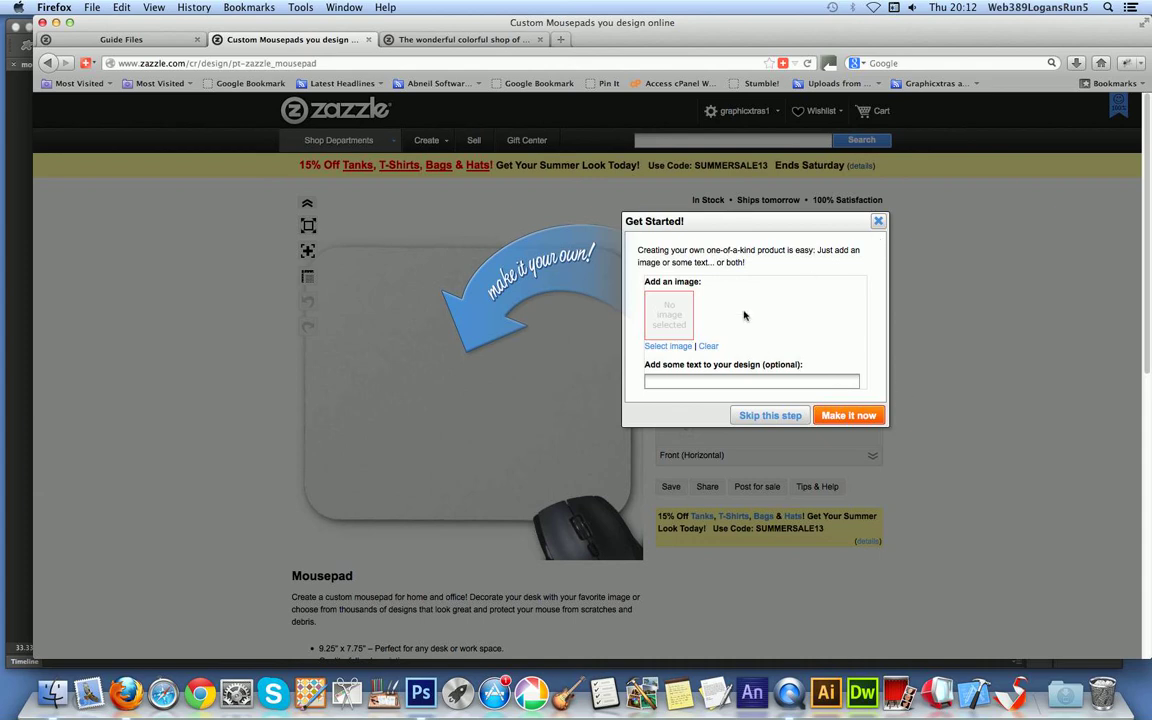
{"action": "mouse_move", "coordinate": [788, 240]}
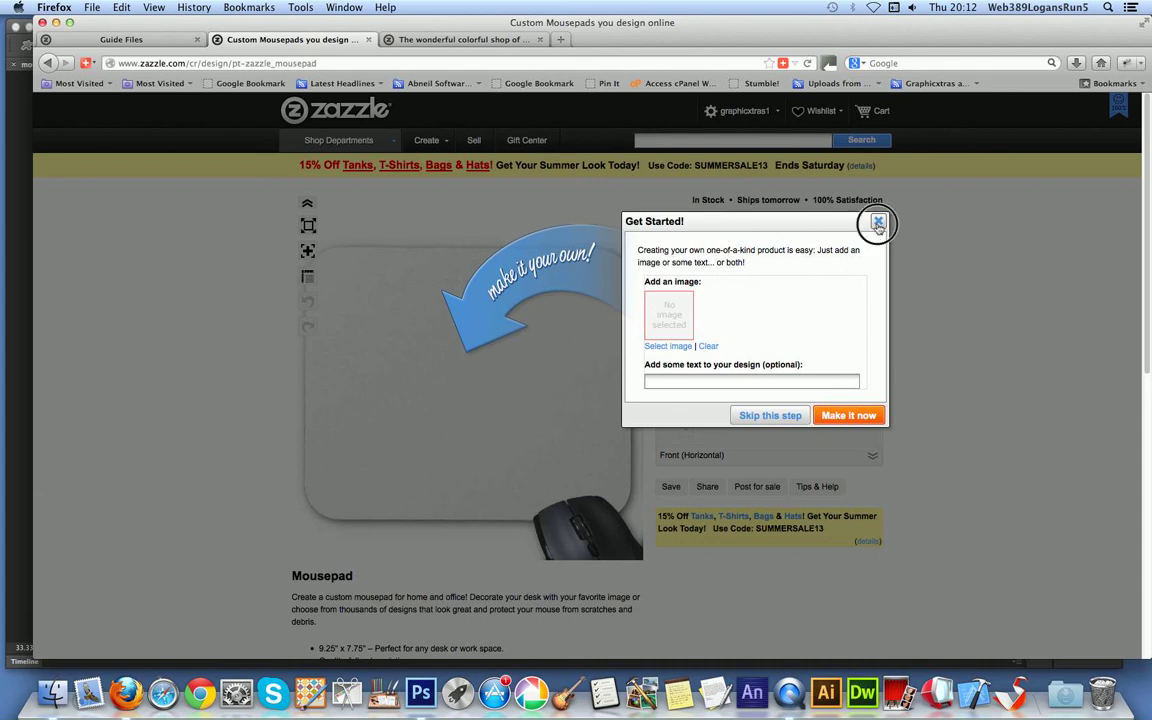
Close the Get Started dialog and set Add Images to the My Computer upload source.
{"action": "left_click", "coordinate": [878, 222]}
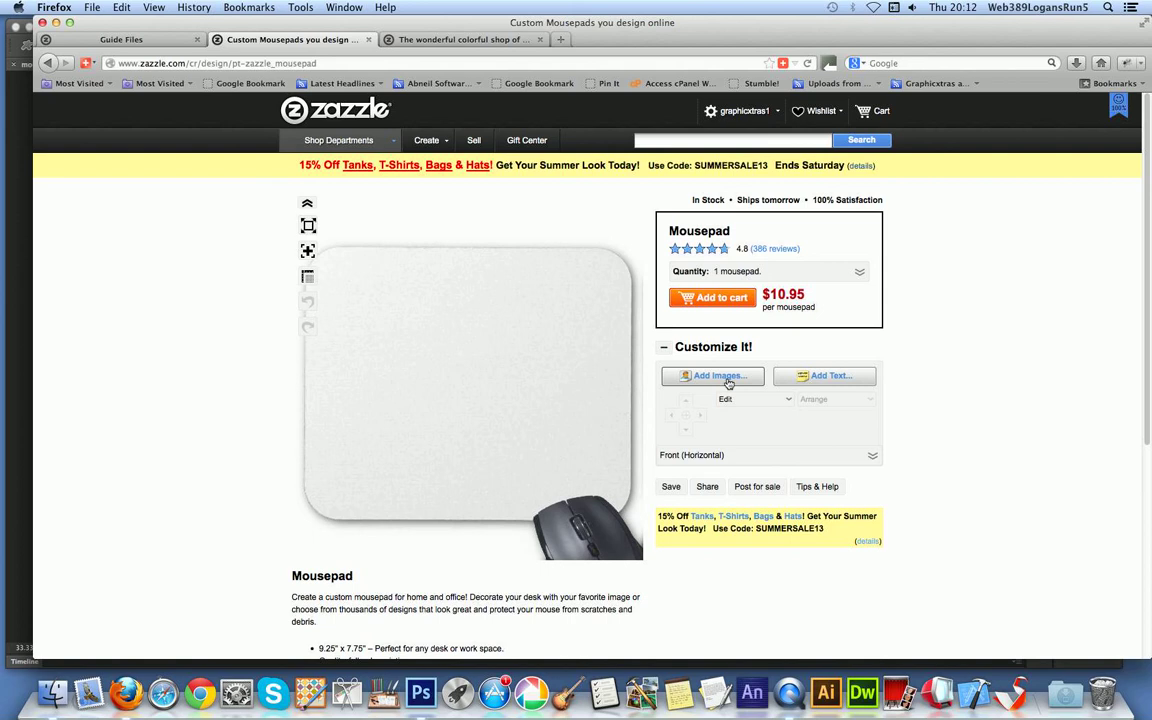
{"action": "mouse_move", "coordinate": [772, 380]}
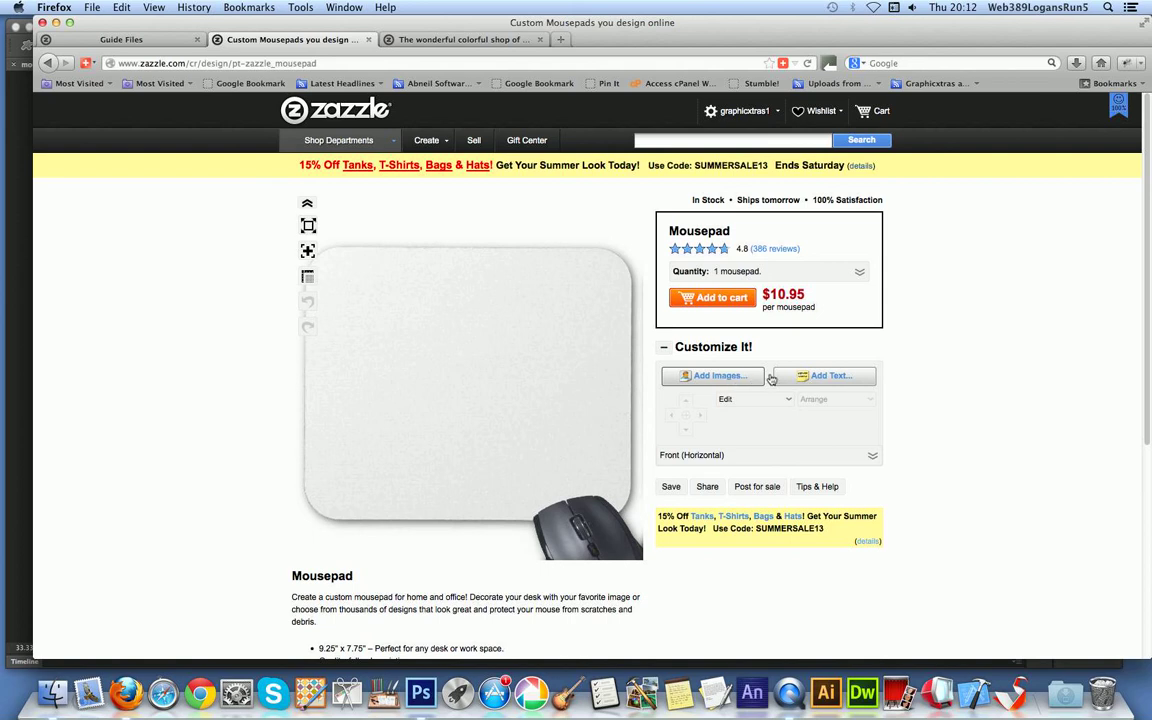
{"action": "left_click", "coordinate": [716, 376]}
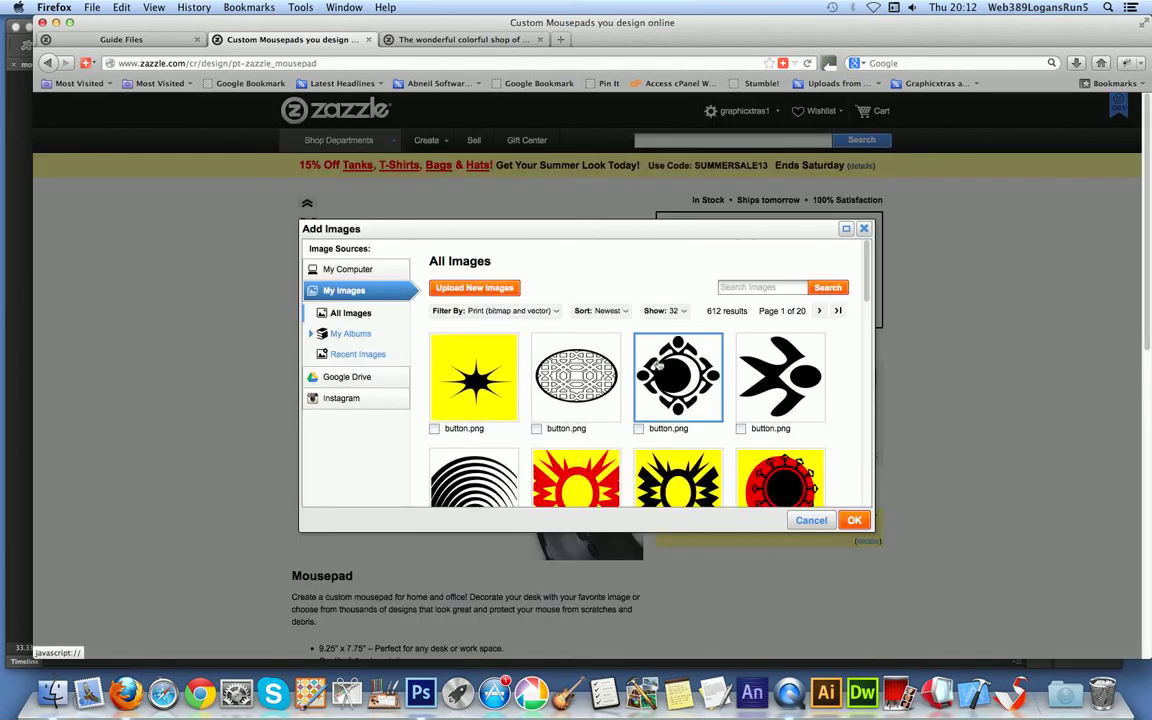
{"action": "scroll", "scroll_direction": "down", "scroll_amount": 3}
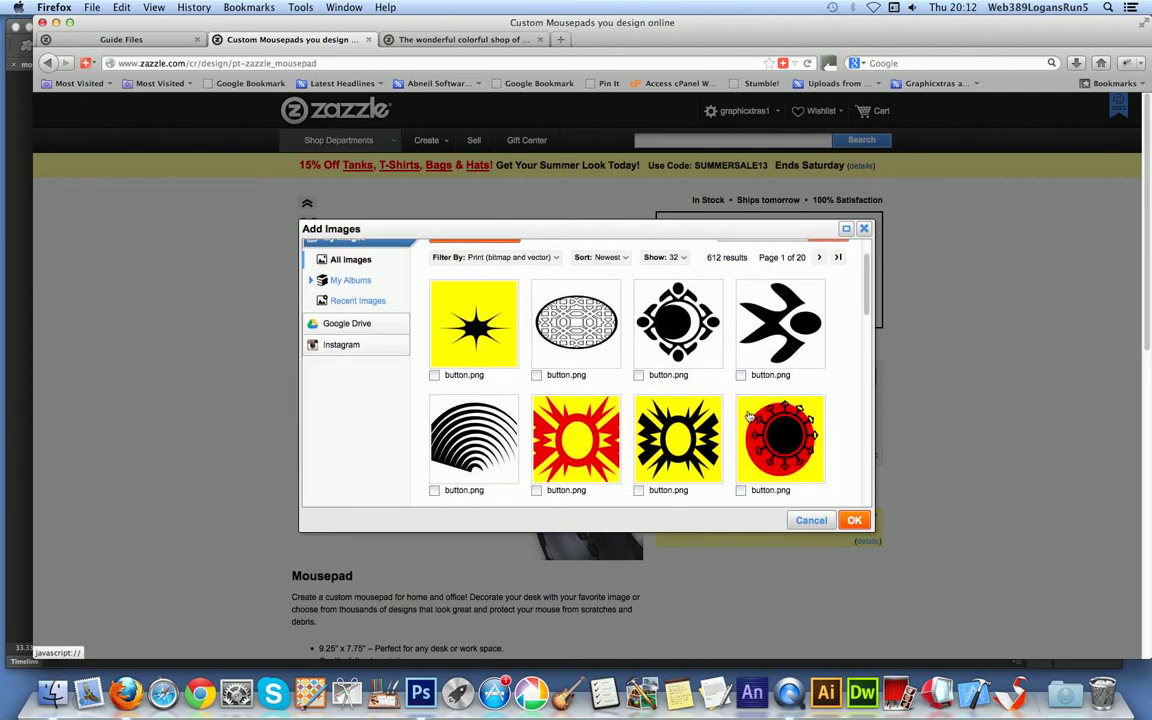
{"action": "scroll", "scroll_direction": "down", "scroll_amount": 3}
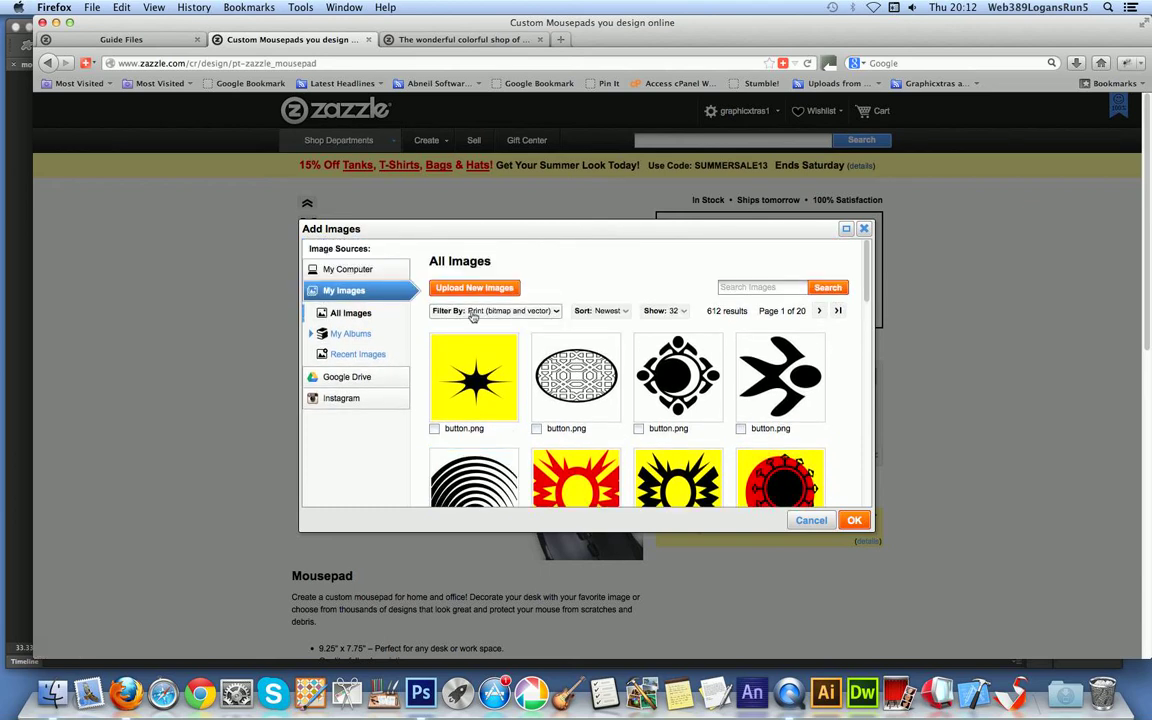
{"action": "left_click", "coordinate": [348, 268]}
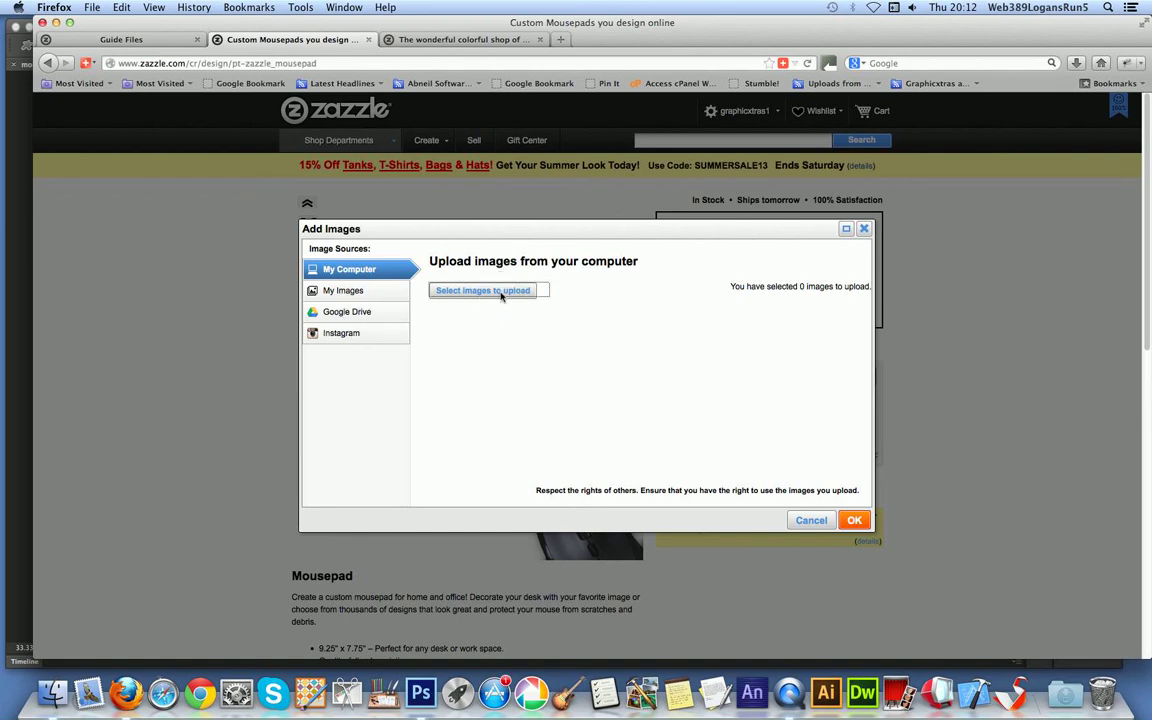
Upload mousepad.png from the computer and apply the red starburst to the mousepad design.
{"action": "left_click", "coordinate": [482, 290]}
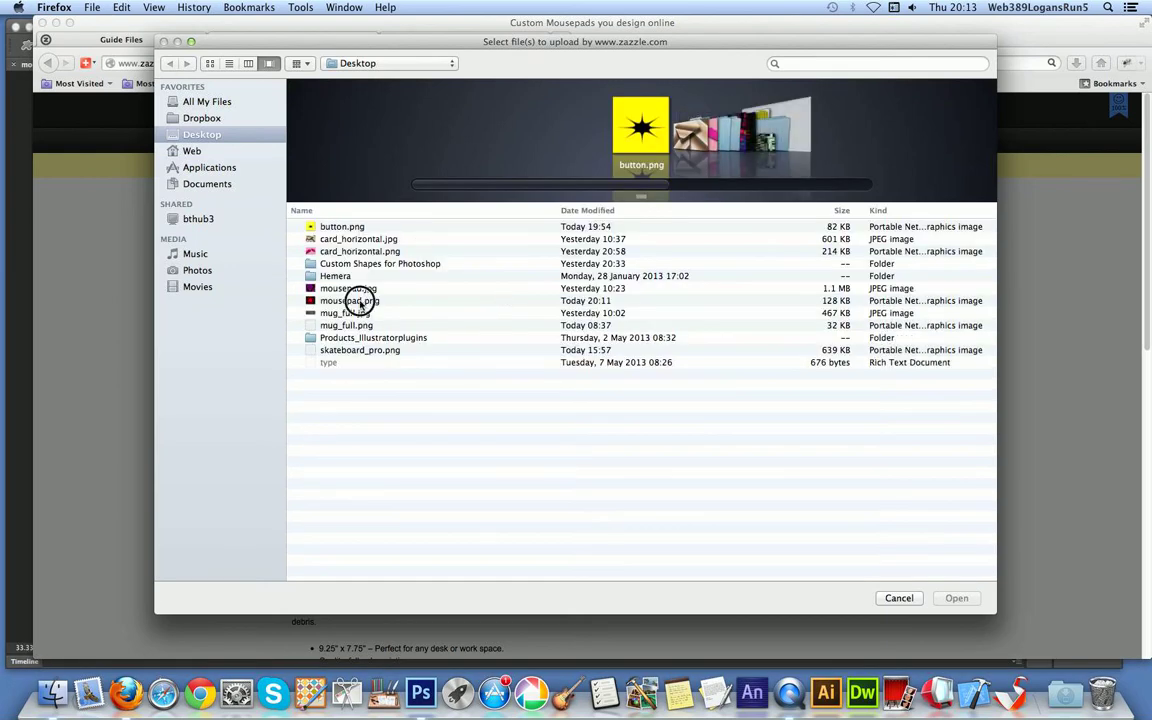
{"action": "left_click", "coordinate": [348, 300]}
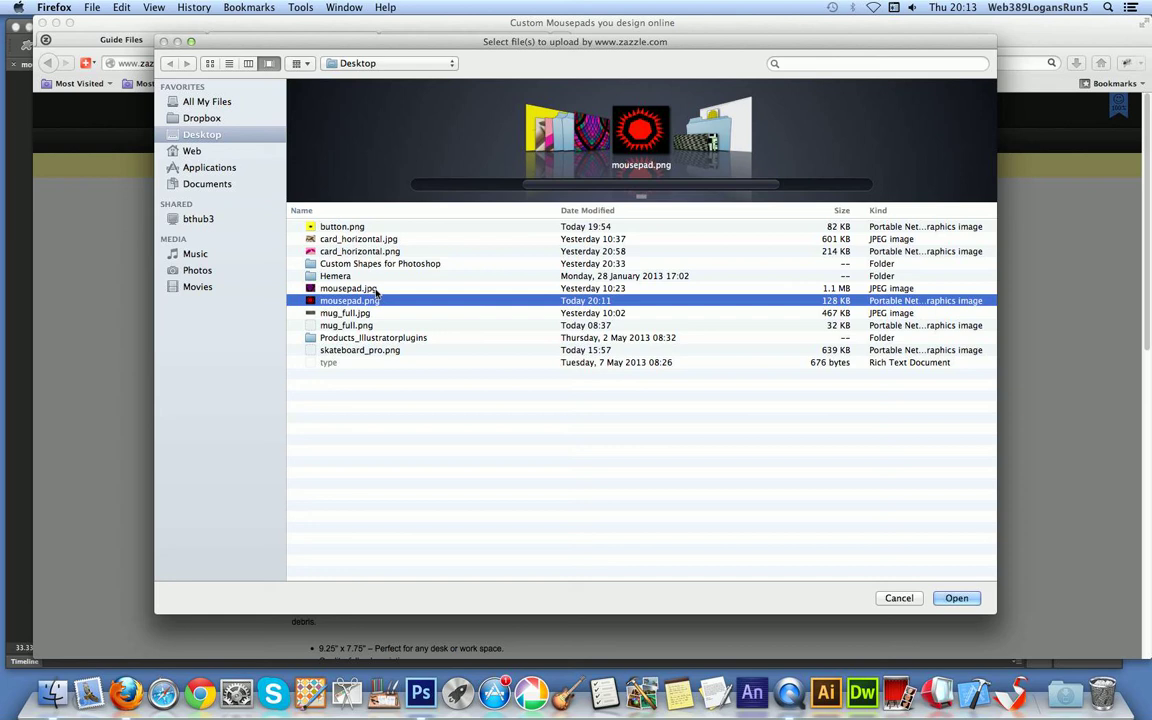
{"action": "mouse_move", "coordinate": [832, 544]}
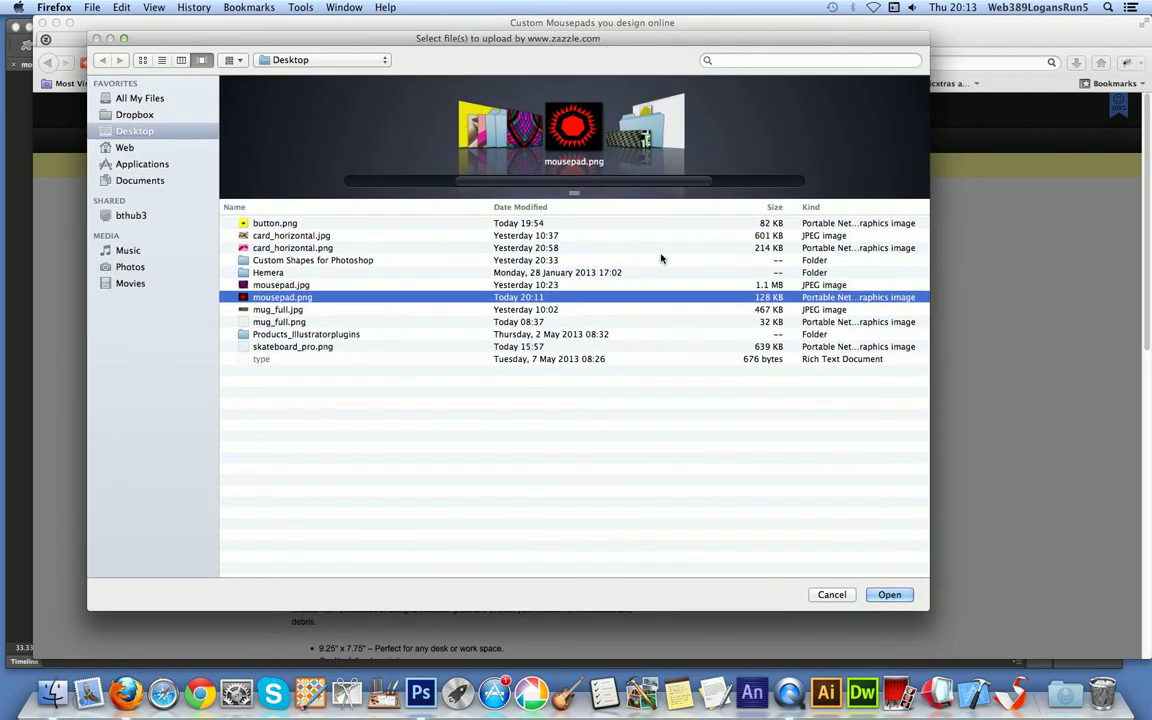
{"action": "left_click", "coordinate": [888, 594]}
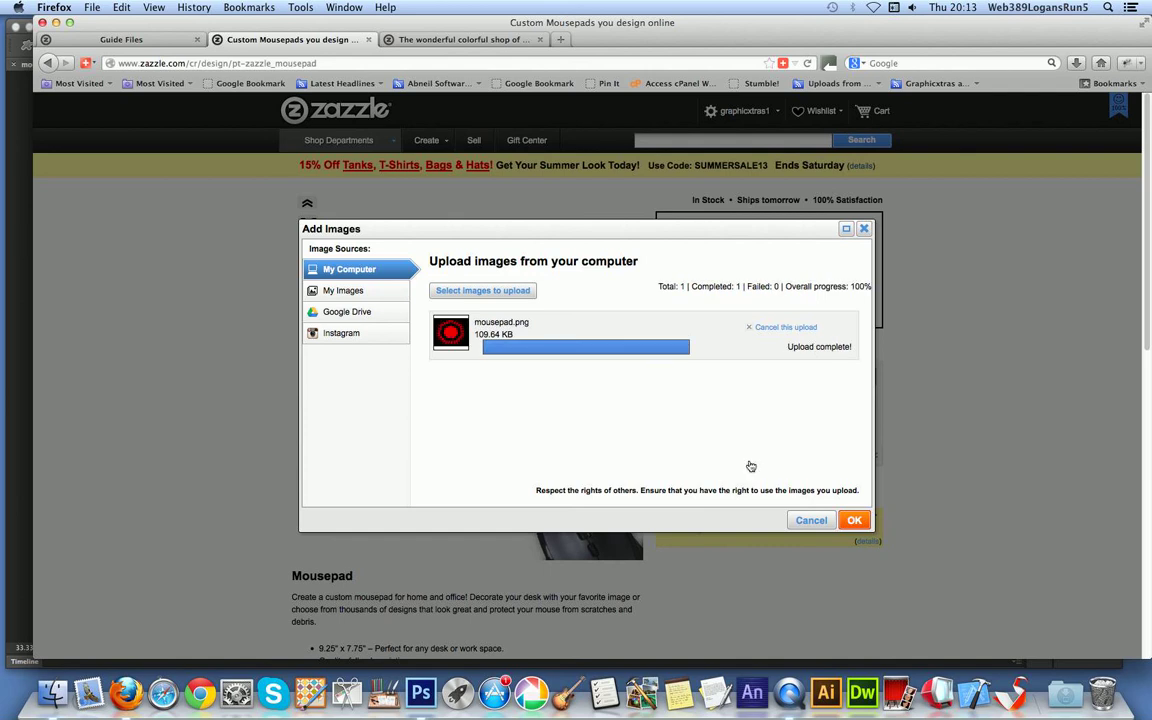
{"action": "left_click", "coordinate": [854, 520]}
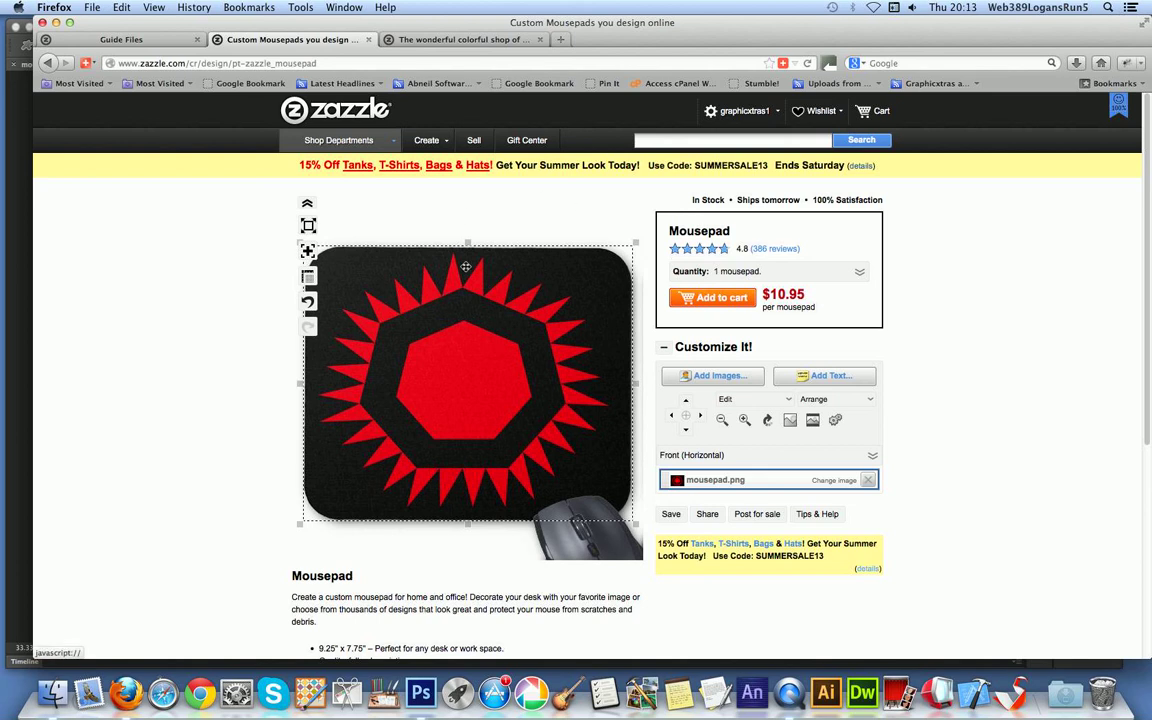
{"action": "mouse_move", "coordinate": [664, 276]}
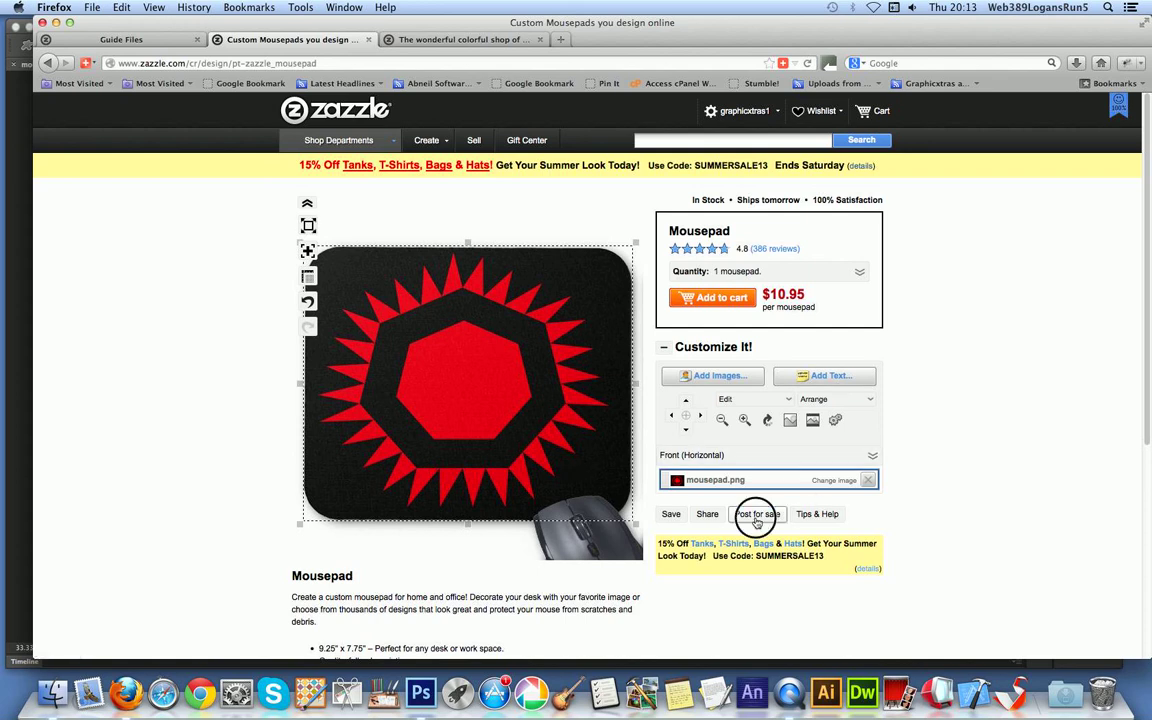
Begin Post for Sale with title and description 'Starburst red custom shapes mousepad'.
{"action": "left_click", "coordinate": [756, 514]}
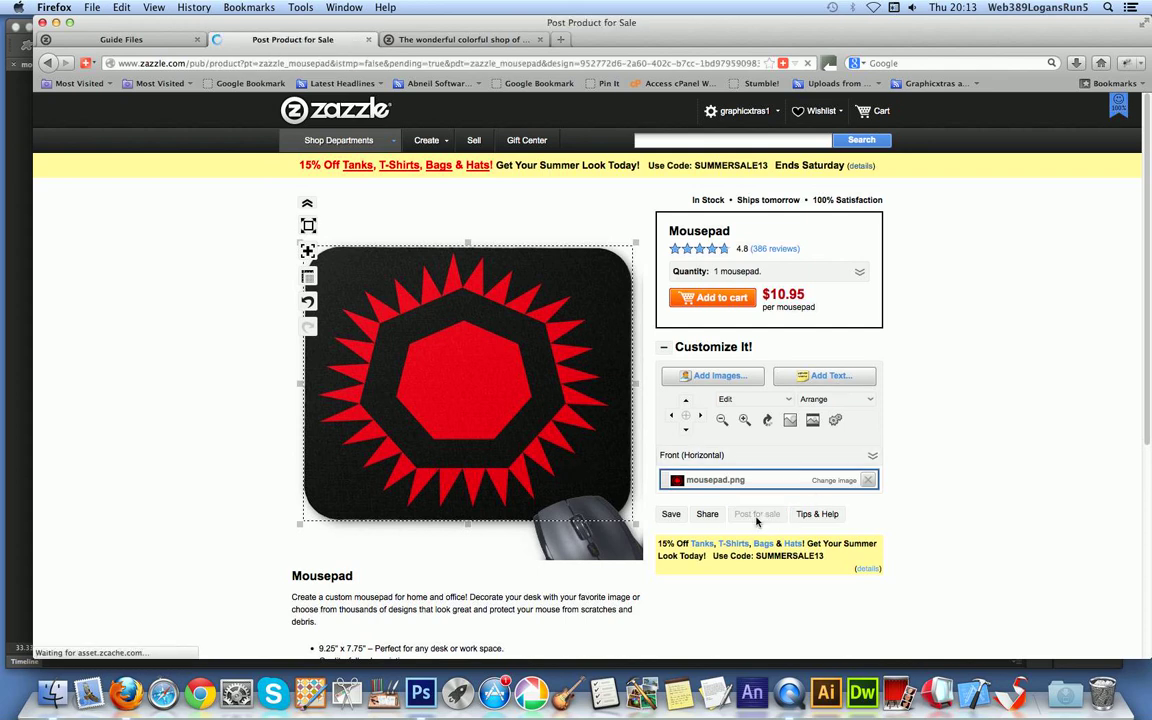
{"action": "left_click", "coordinate": [756, 514]}
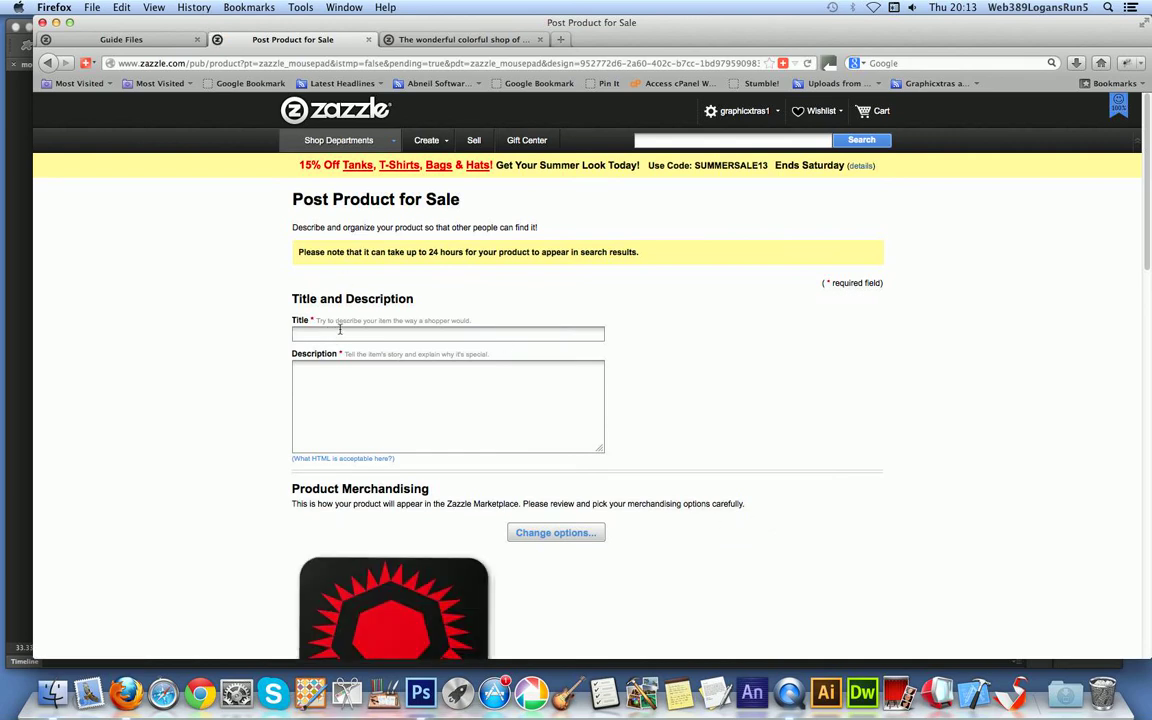
{"action": "type", "text": "Starburst red"}
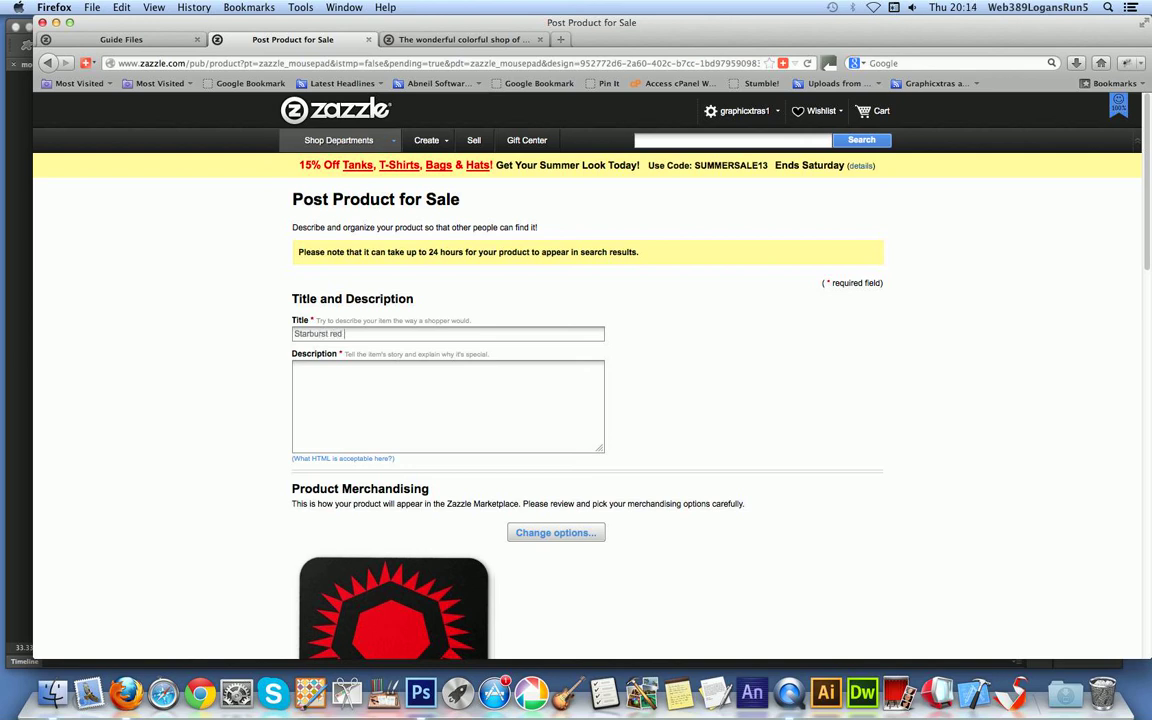
{"action": "type", "text": "custom shapes"}
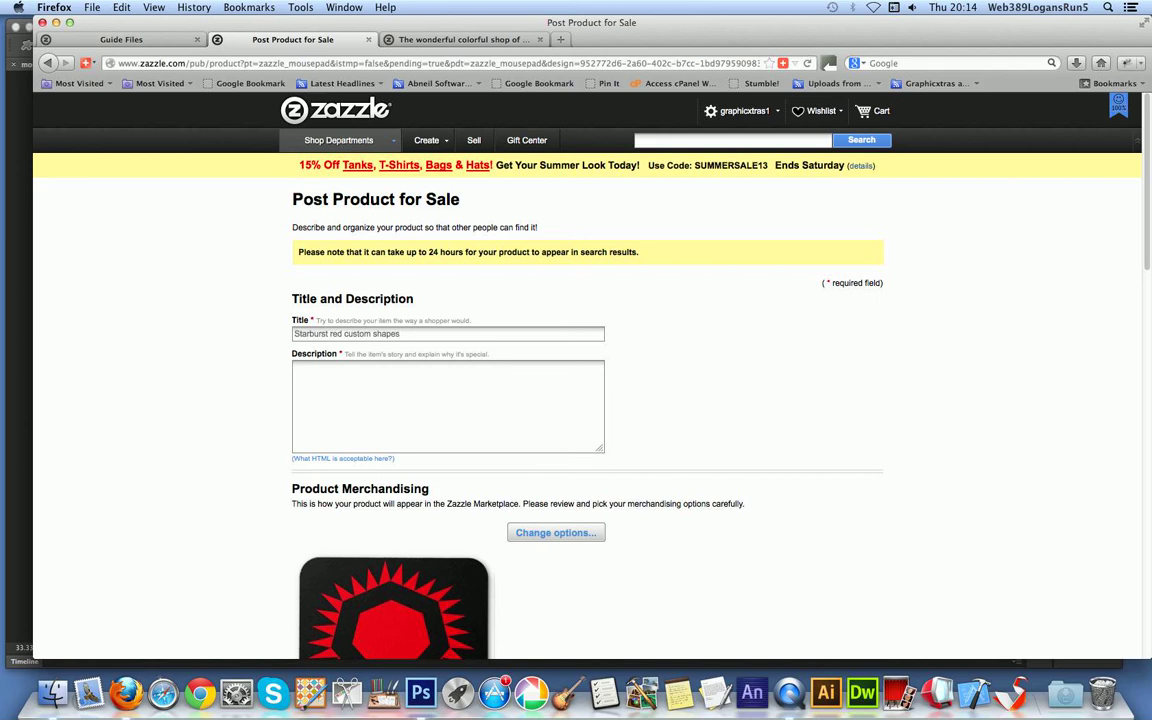
{"action": "type", "text": "mousepad"}
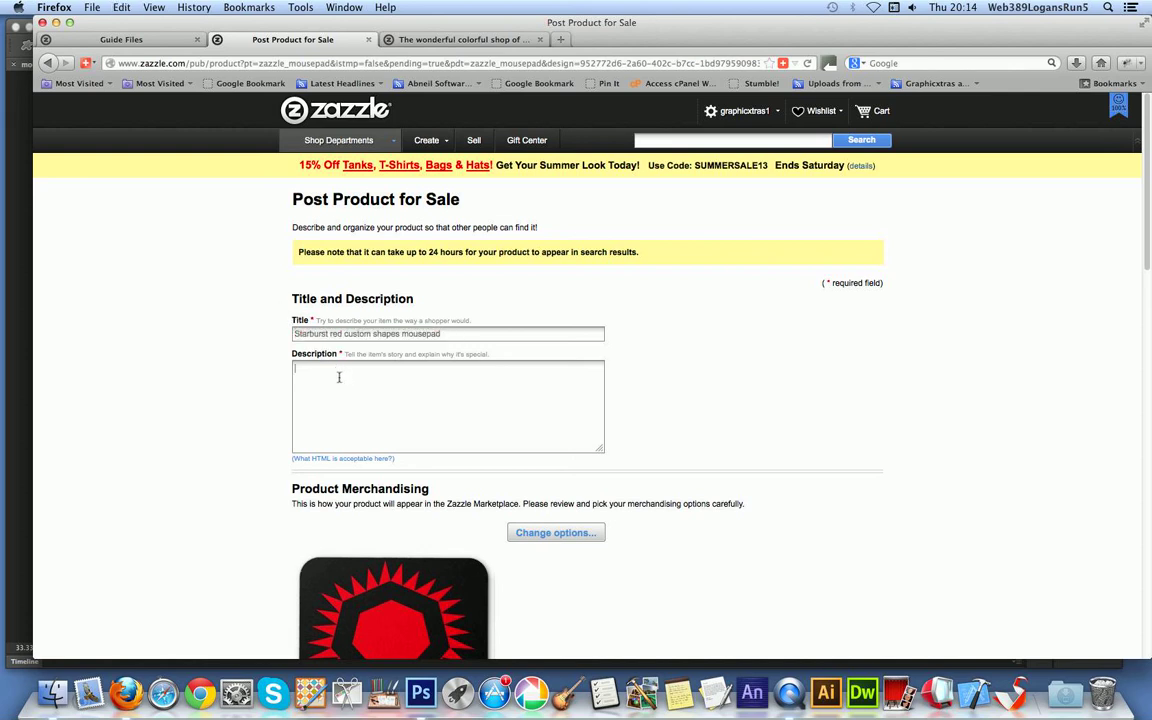
{"action": "type", "text": "Starburst red custom shapes mousepad"}
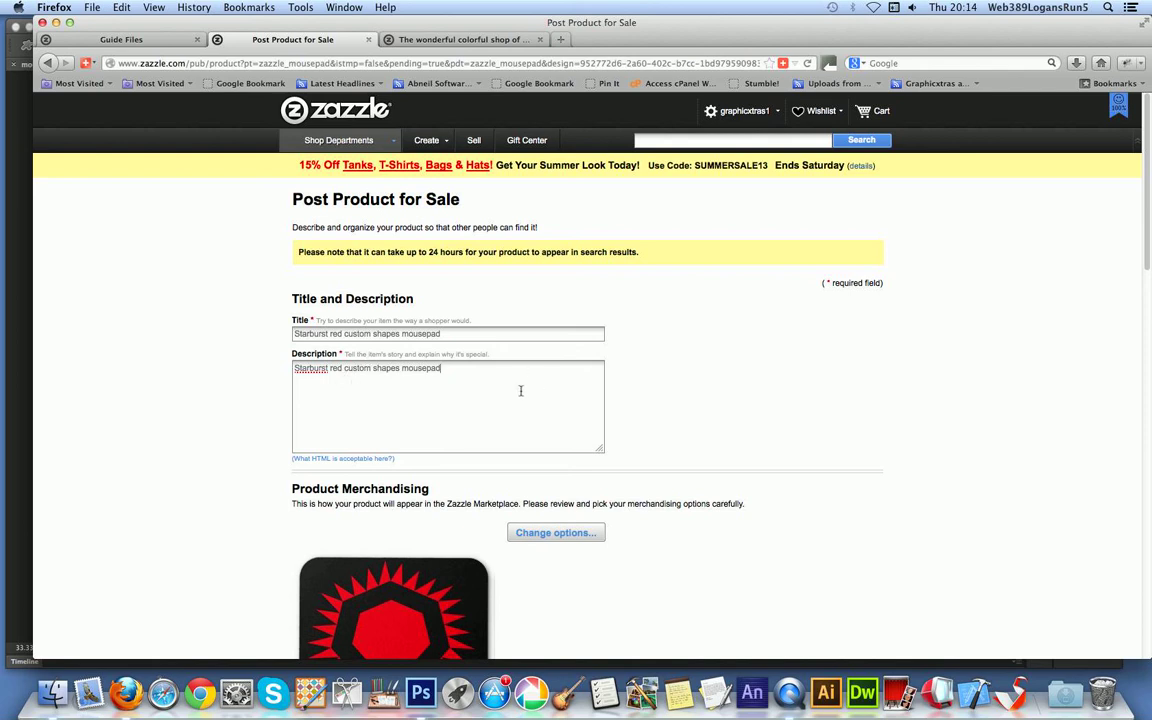
Set the listing category to Art > Abstract Art and move down to the Tags field.
{"action": "scroll", "scroll_direction": "down", "scroll_amount": 3}
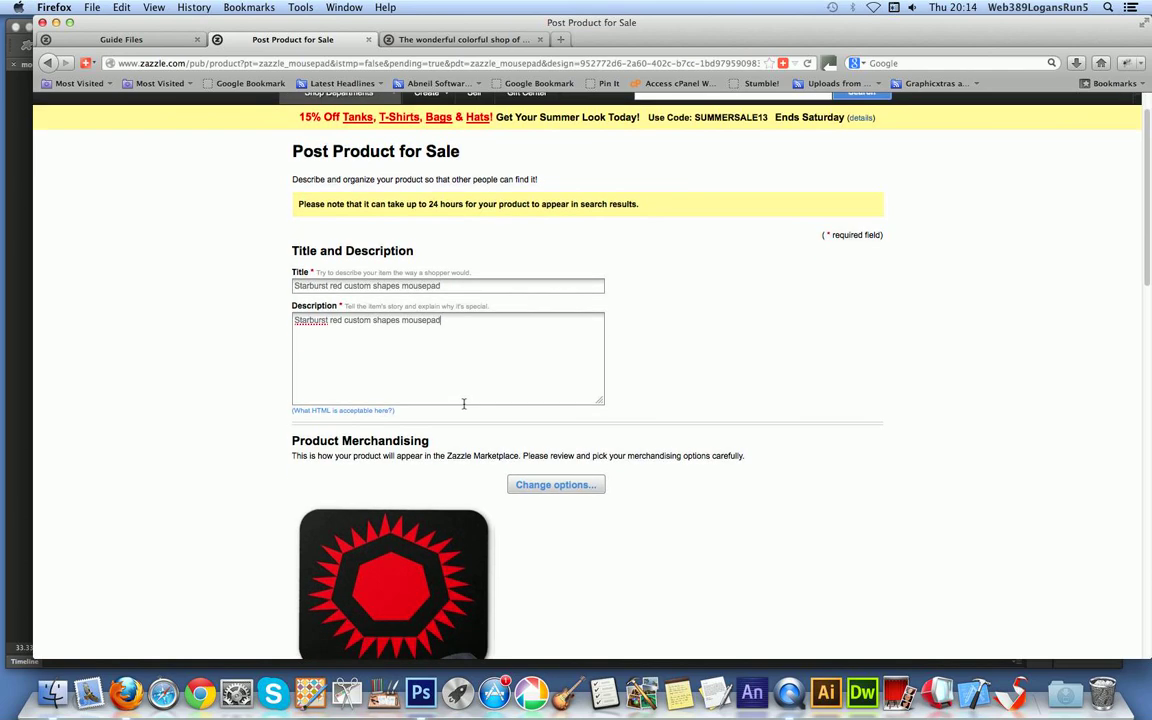
{"action": "scroll", "scroll_direction": "down", "scroll_amount": 3}
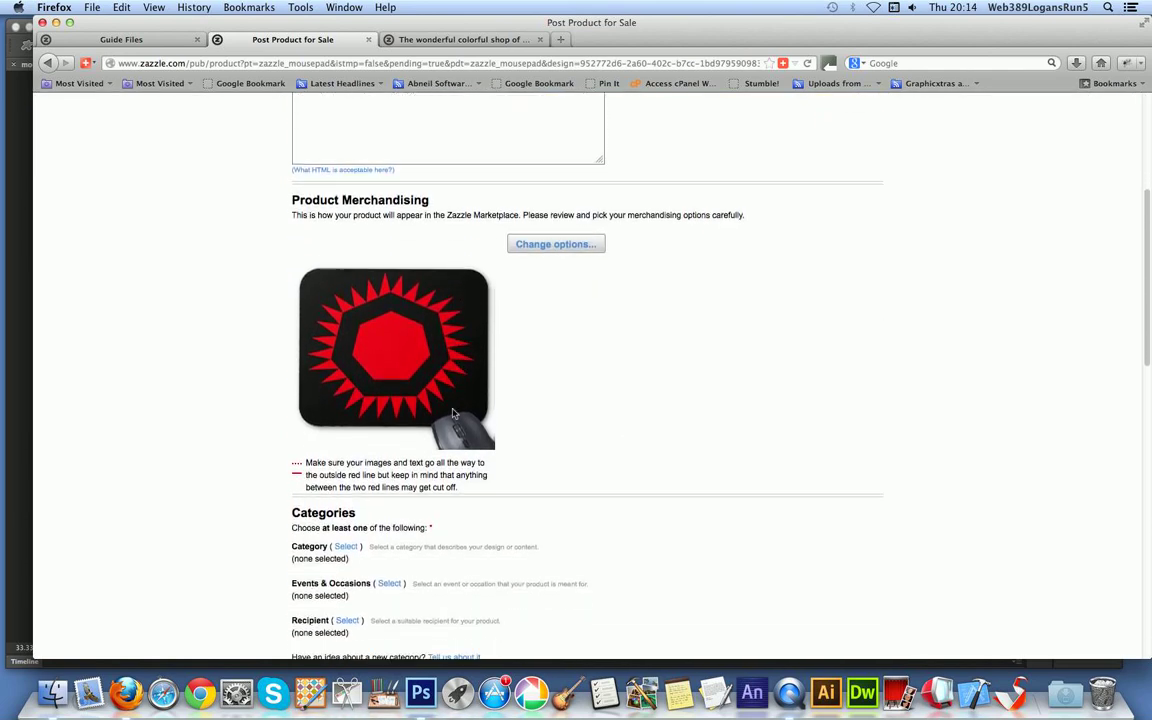
{"action": "mouse_move", "coordinate": [380, 420]}
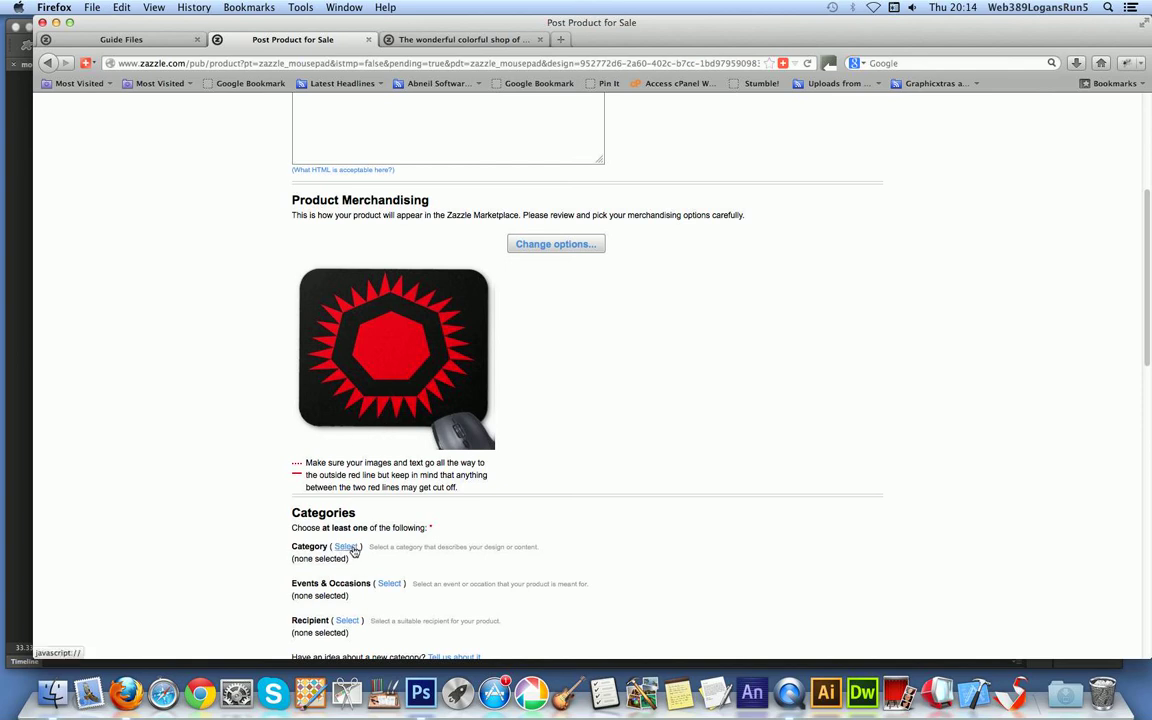
{"action": "left_click", "coordinate": [344, 546]}
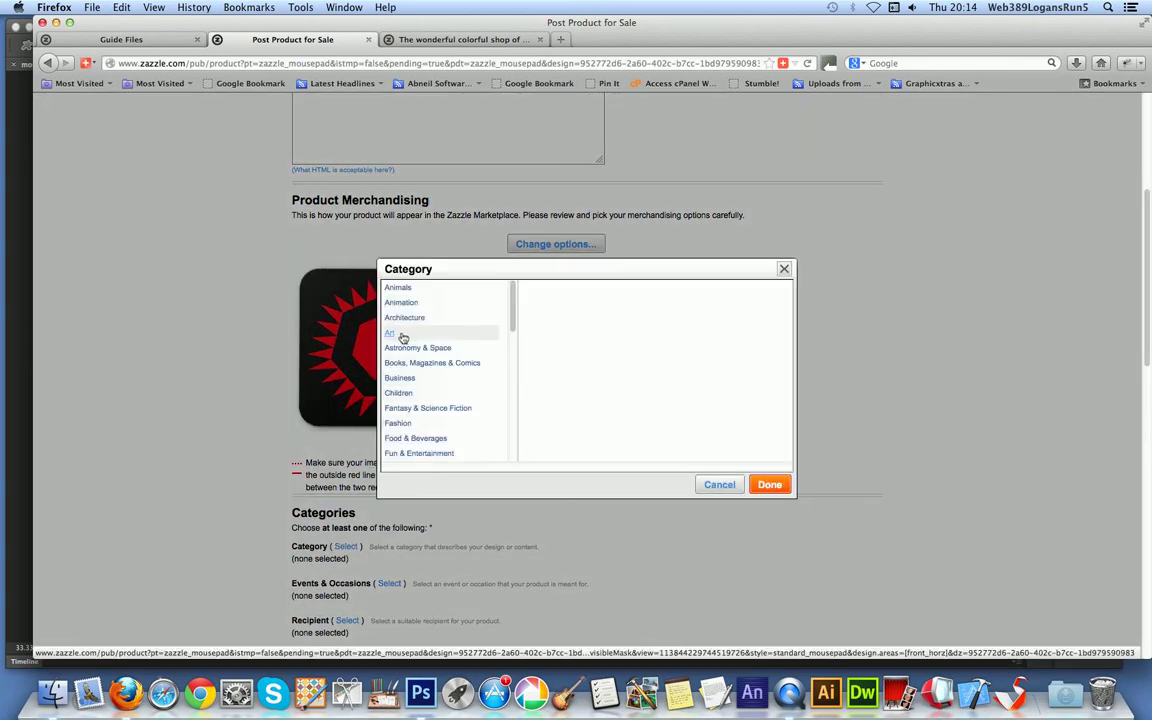
{"action": "left_click", "coordinate": [390, 332]}
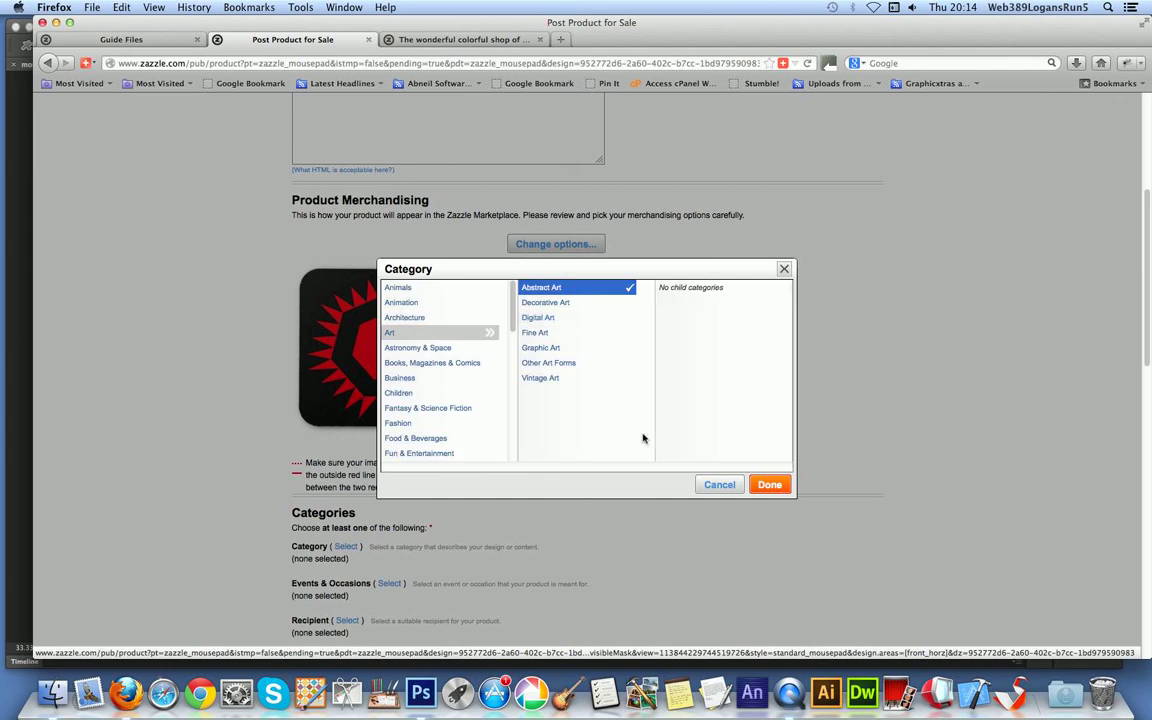
{"action": "left_click", "coordinate": [768, 484]}
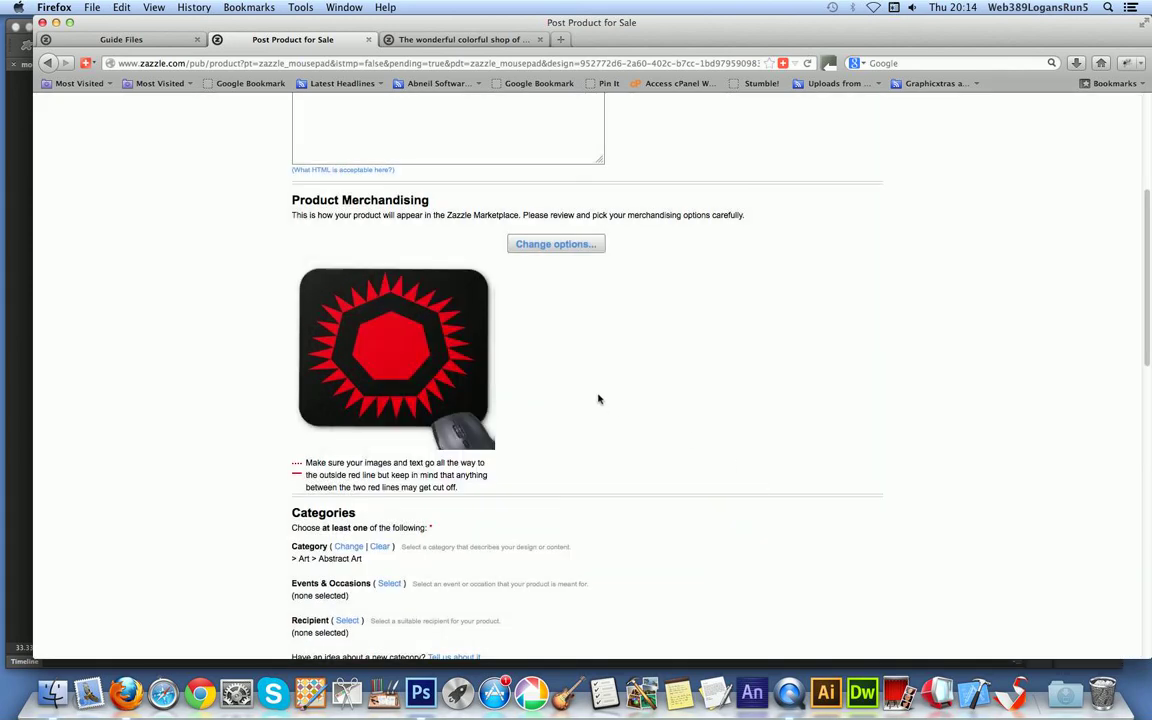
{"action": "scroll", "scroll_direction": "down", "scroll_amount": 3}
{"action": "type", "text": "Starburst red custom shapes mousepad"}
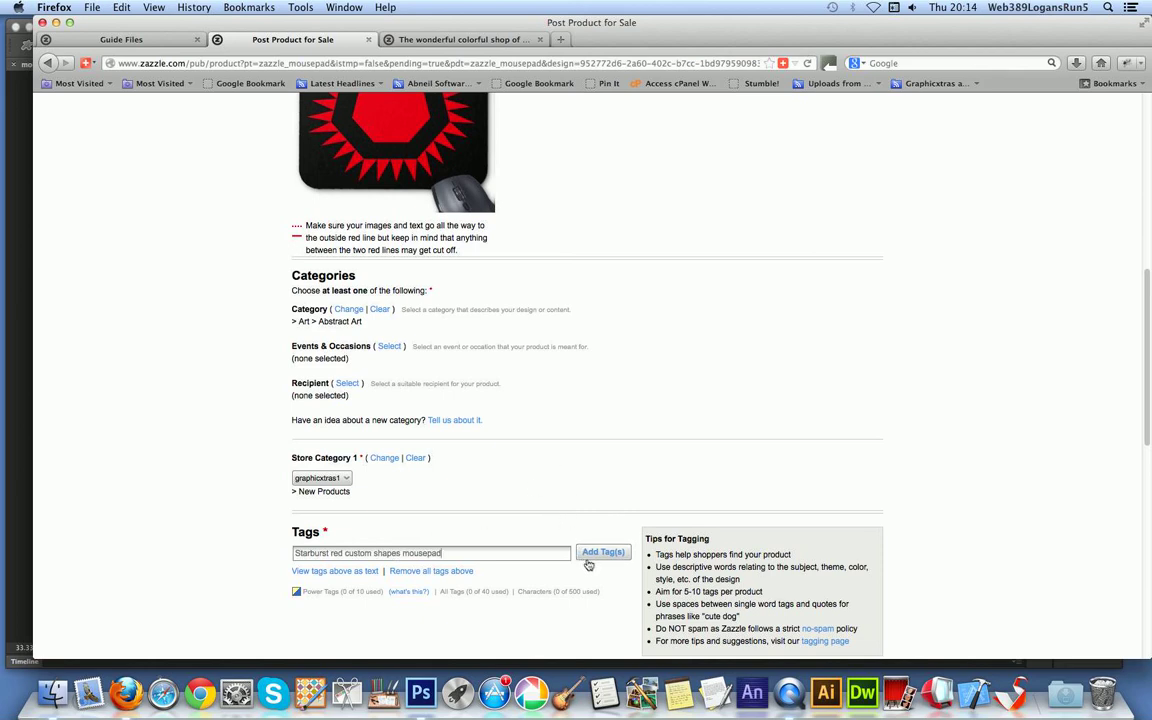
Add the five drafted tags, tick the user agreement and submit with Post It.
{"action": "left_click", "coordinate": [604, 552]}
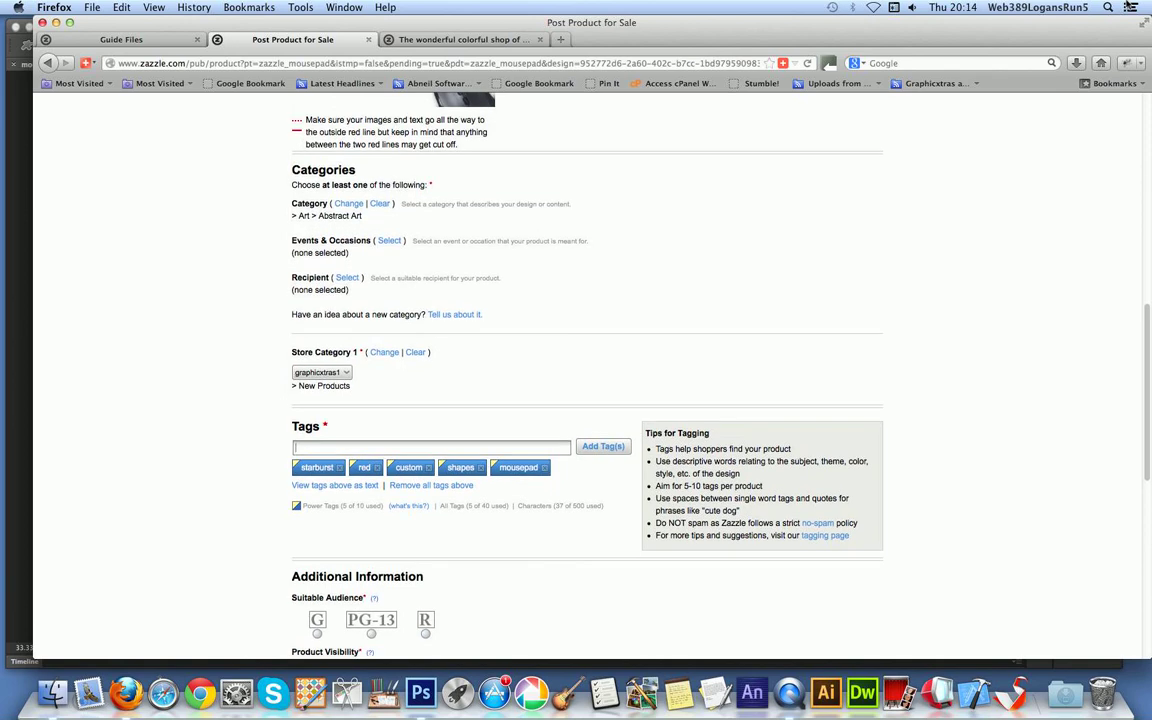
{"action": "scroll", "scroll_direction": "down", "scroll_amount": 3}
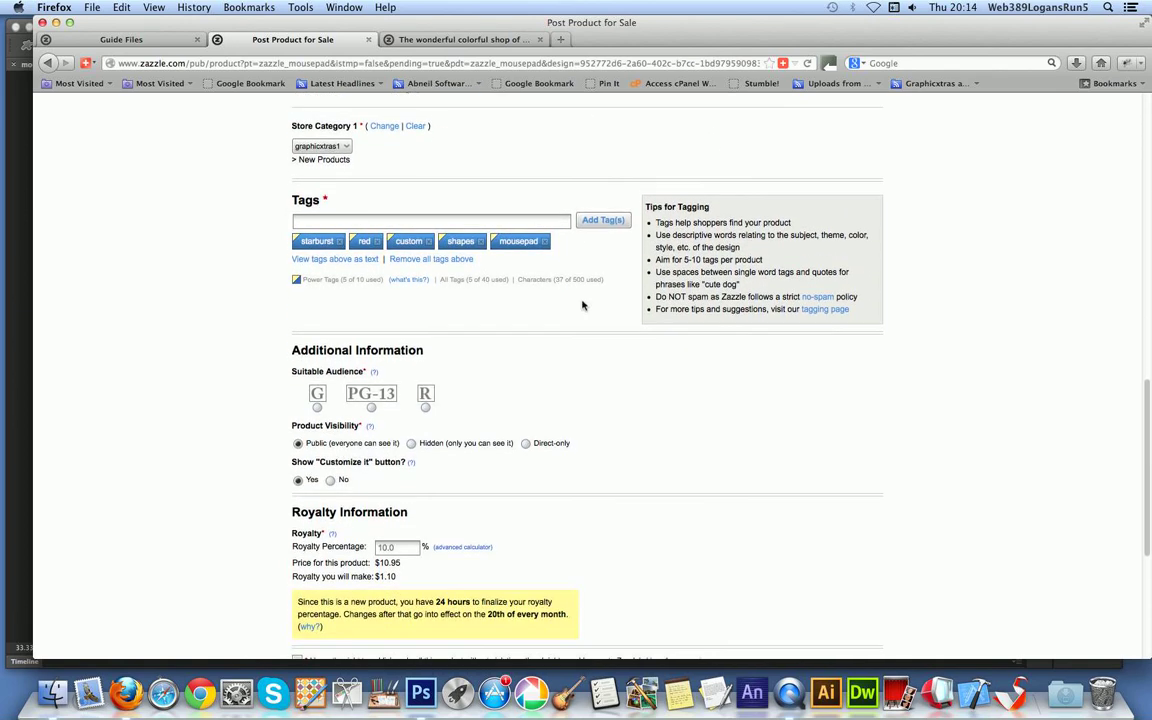
{"action": "left_click", "coordinate": [316, 408]}
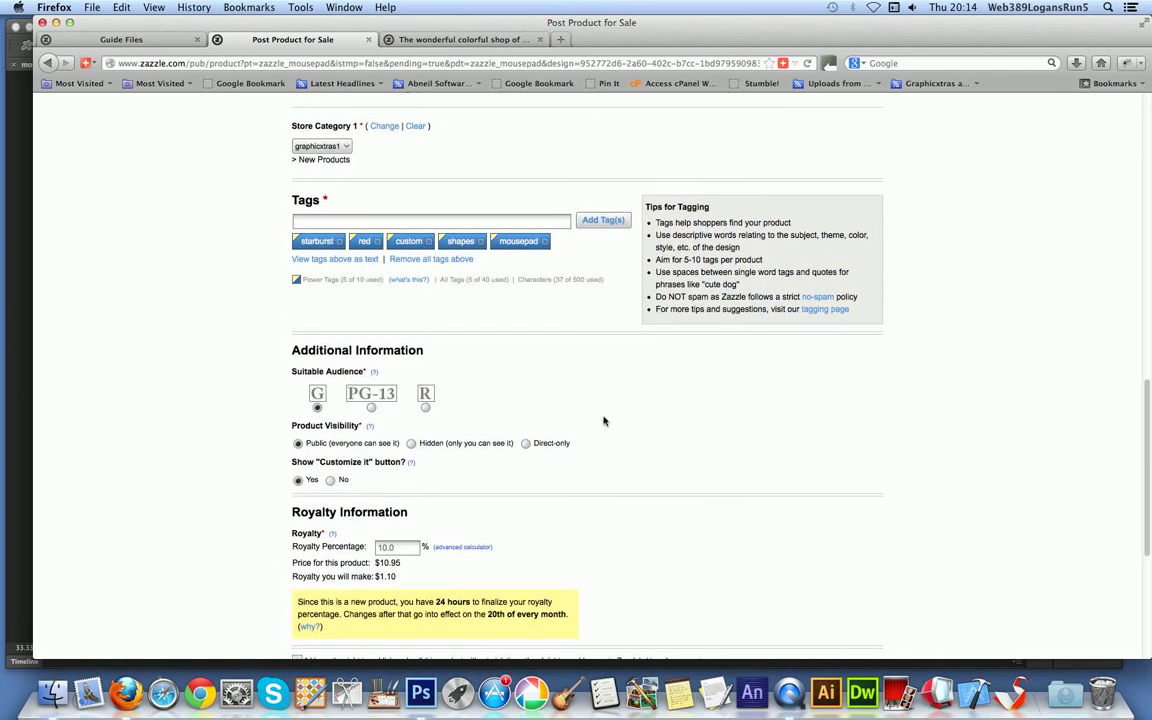
{"action": "scroll", "scroll_direction": "down", "scroll_amount": 3}
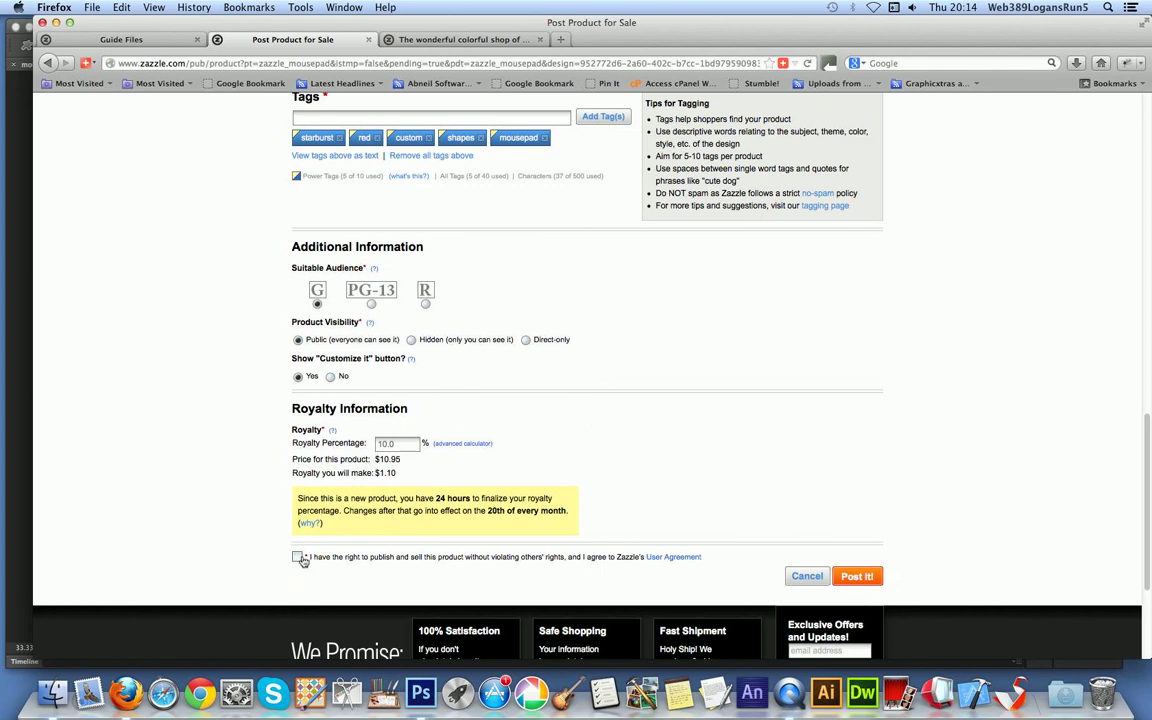
{"action": "left_click", "coordinate": [296, 556]}
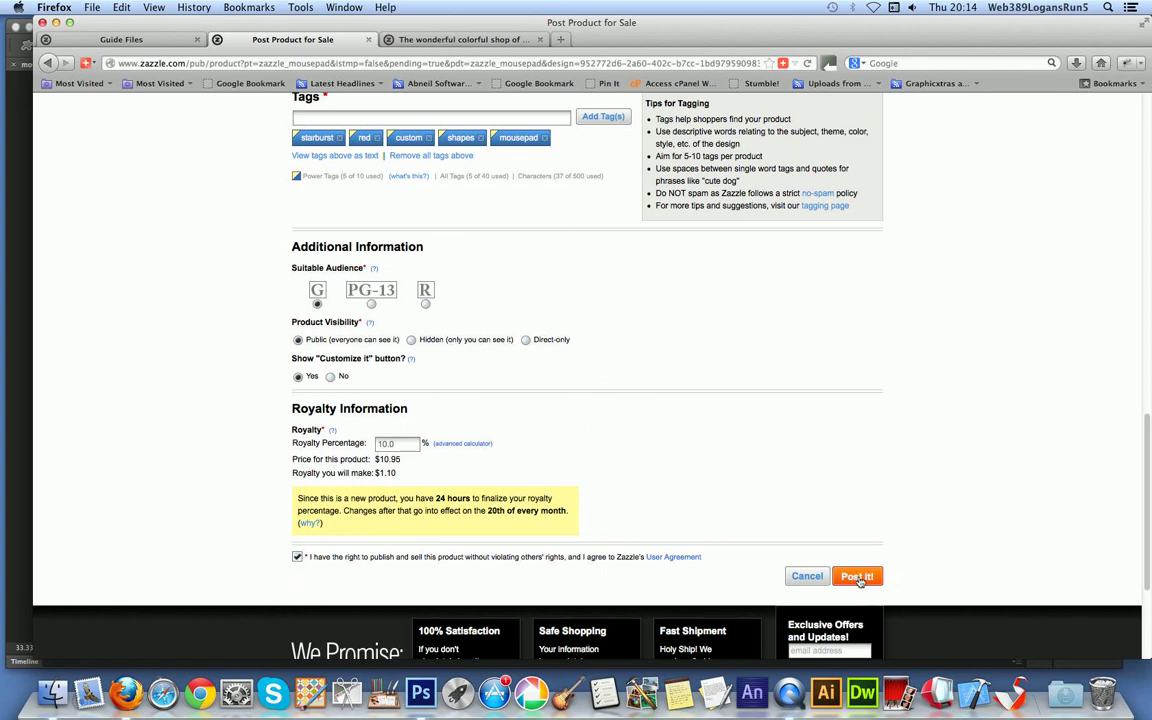
{"action": "left_click", "coordinate": [856, 576]}
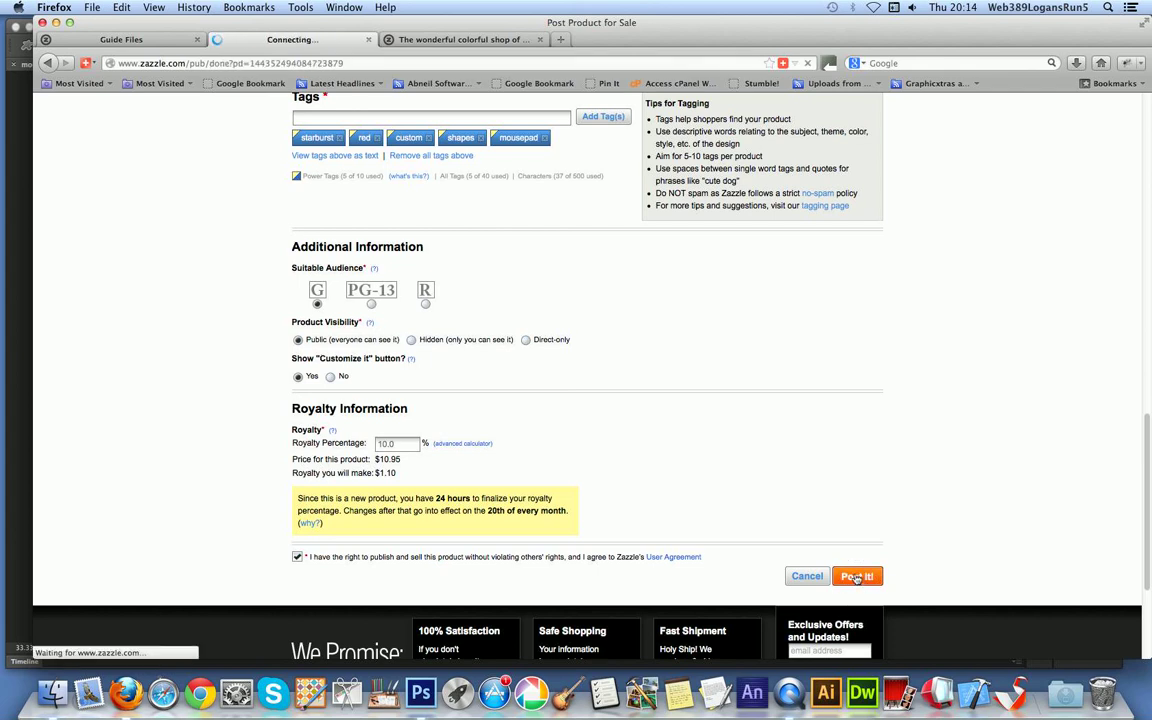
Load the Congratulations page and scroll through the product link, Flash Panel code and store address.
{"action": "left_click", "coordinate": [856, 576]}
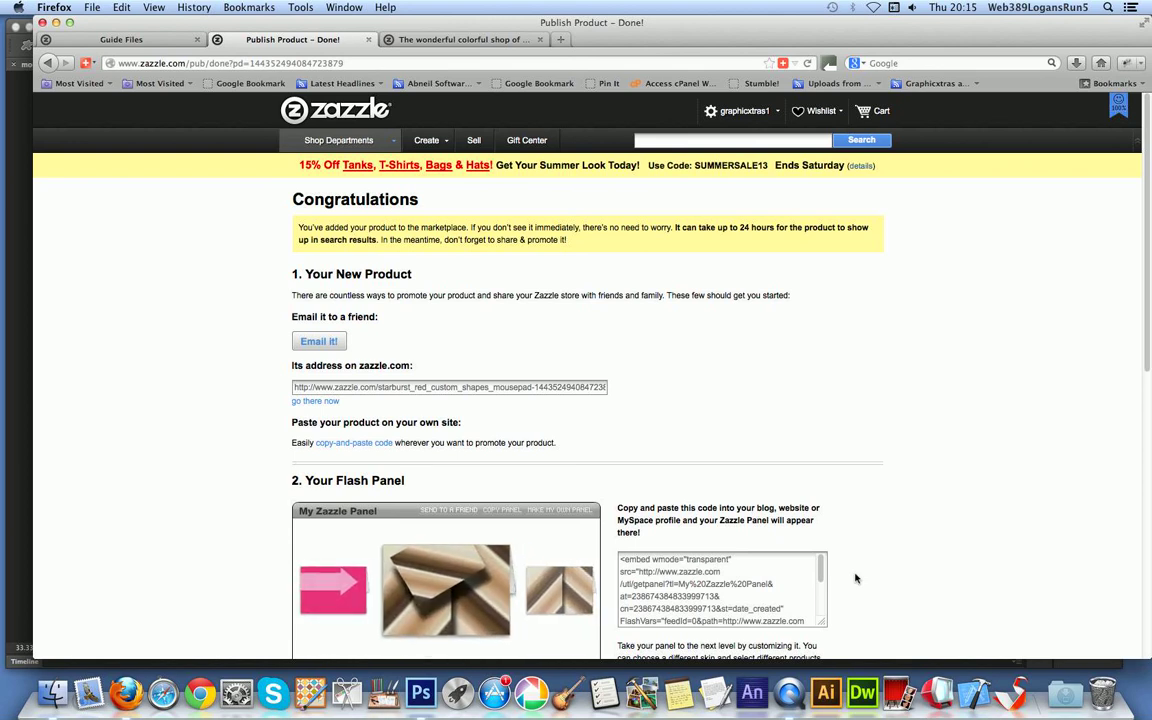
{"action": "scroll", "scroll_direction": "down", "scroll_amount": 3}
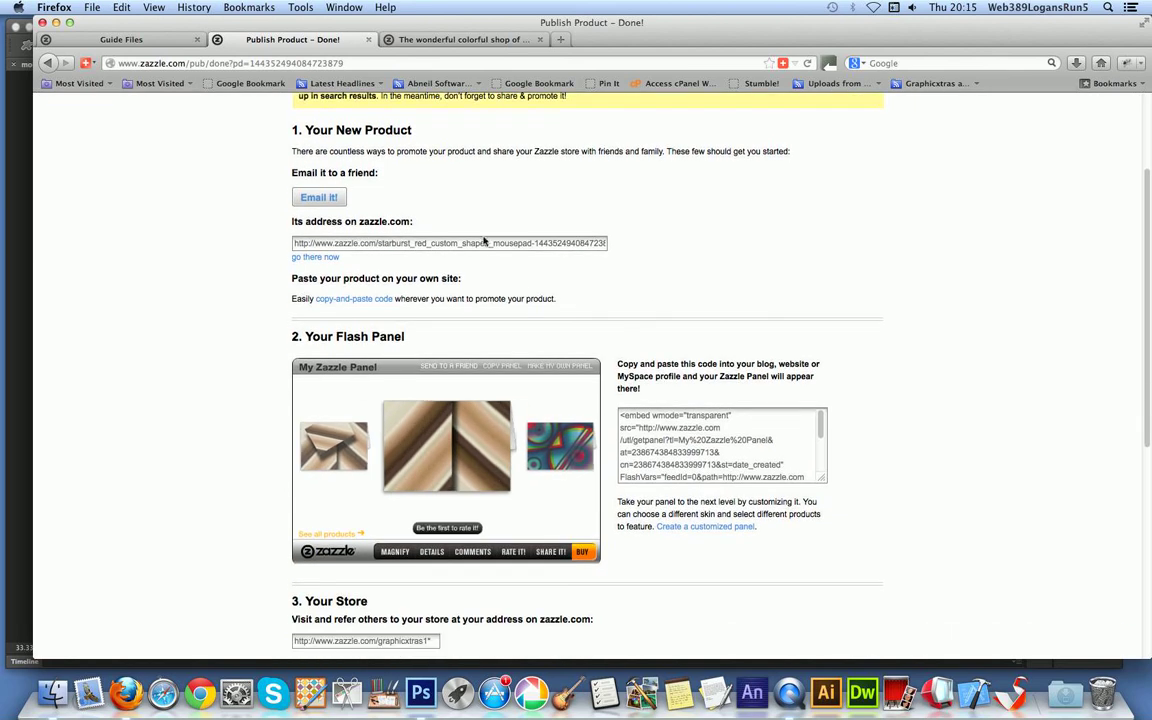
{"action": "scroll", "scroll_direction": "down", "scroll_amount": 3}
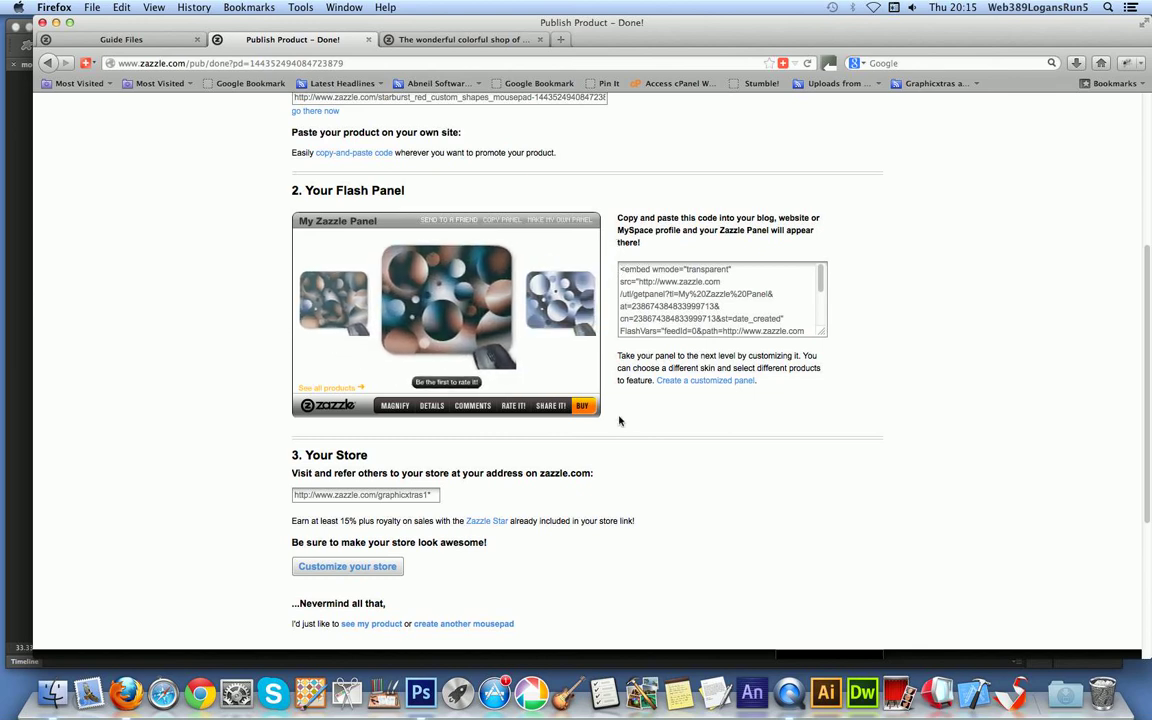
{"action": "scroll", "scroll_direction": "down", "scroll_amount": 3}
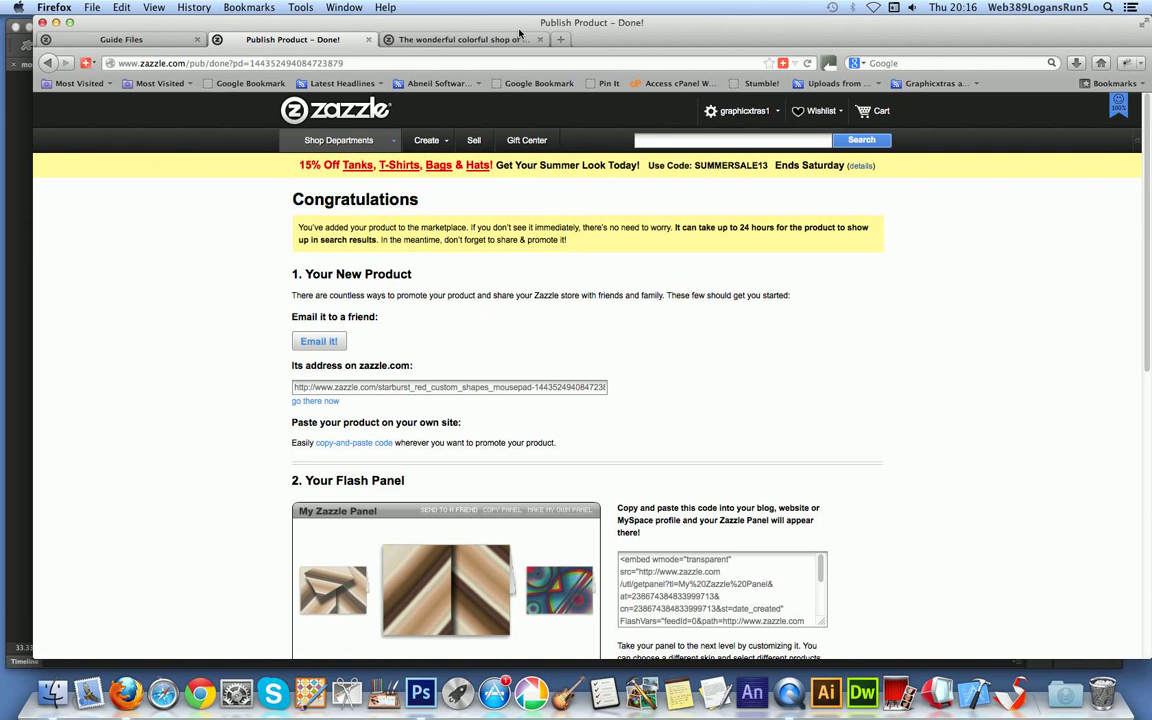
Open the graphicxtras store tab and scroll through its departments and Recent Products.
{"action": "left_click", "coordinate": [464, 40]}
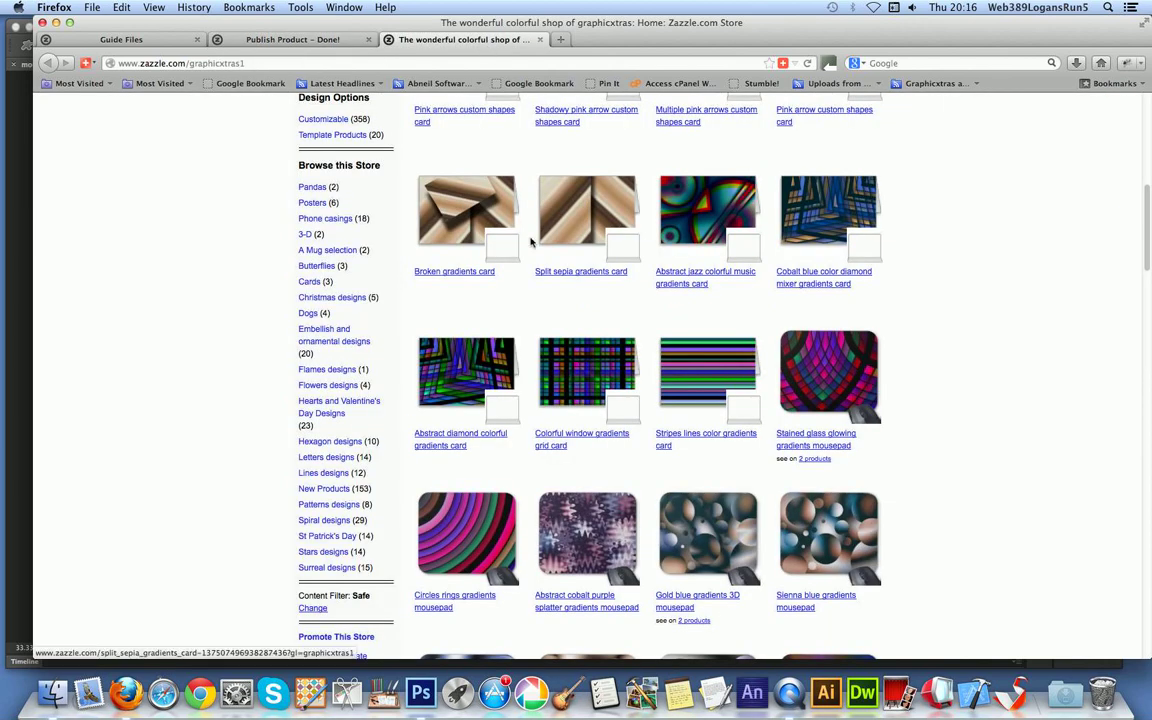
{"action": "scroll", "scroll_direction": "up", "scroll_amount": 3}
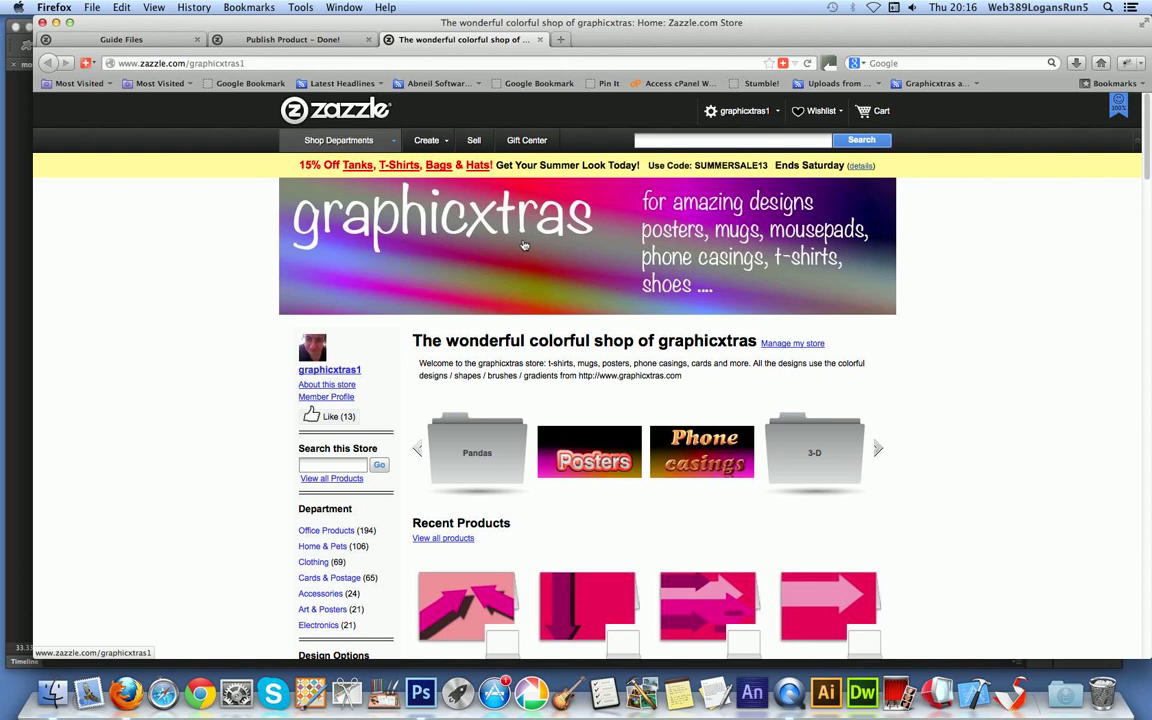
{"action": "scroll", "scroll_direction": "down", "scroll_amount": 3}
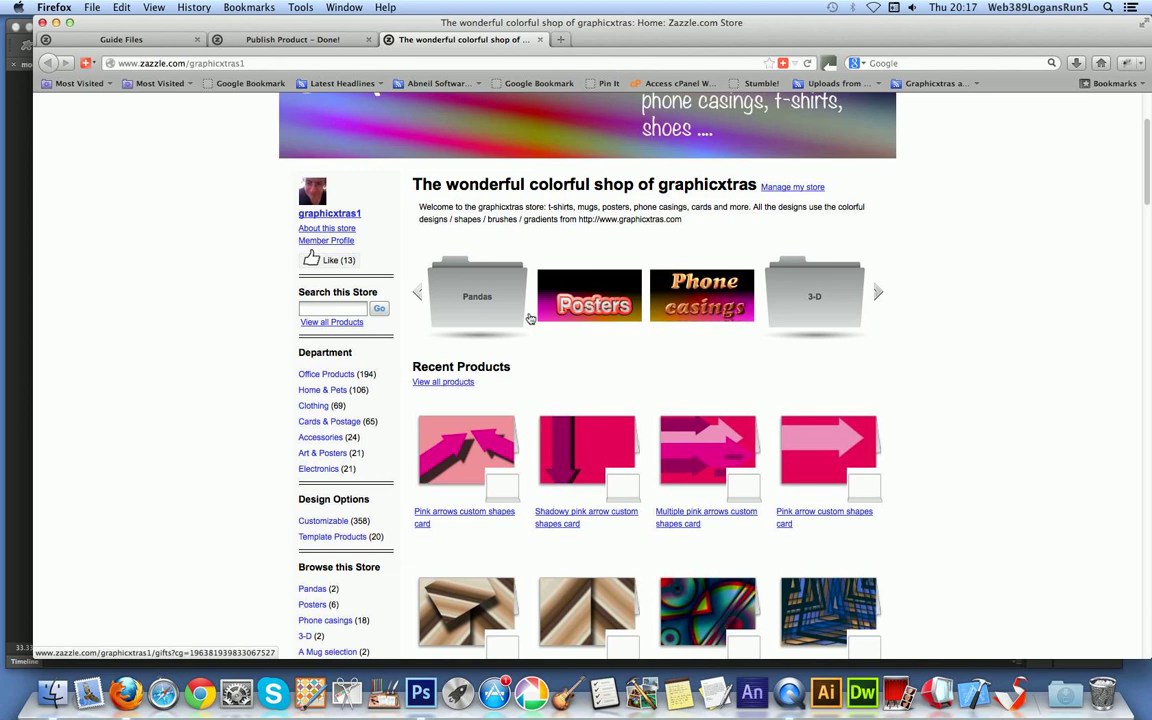
{"action": "scroll", "scroll_direction": "down", "scroll_amount": 3}
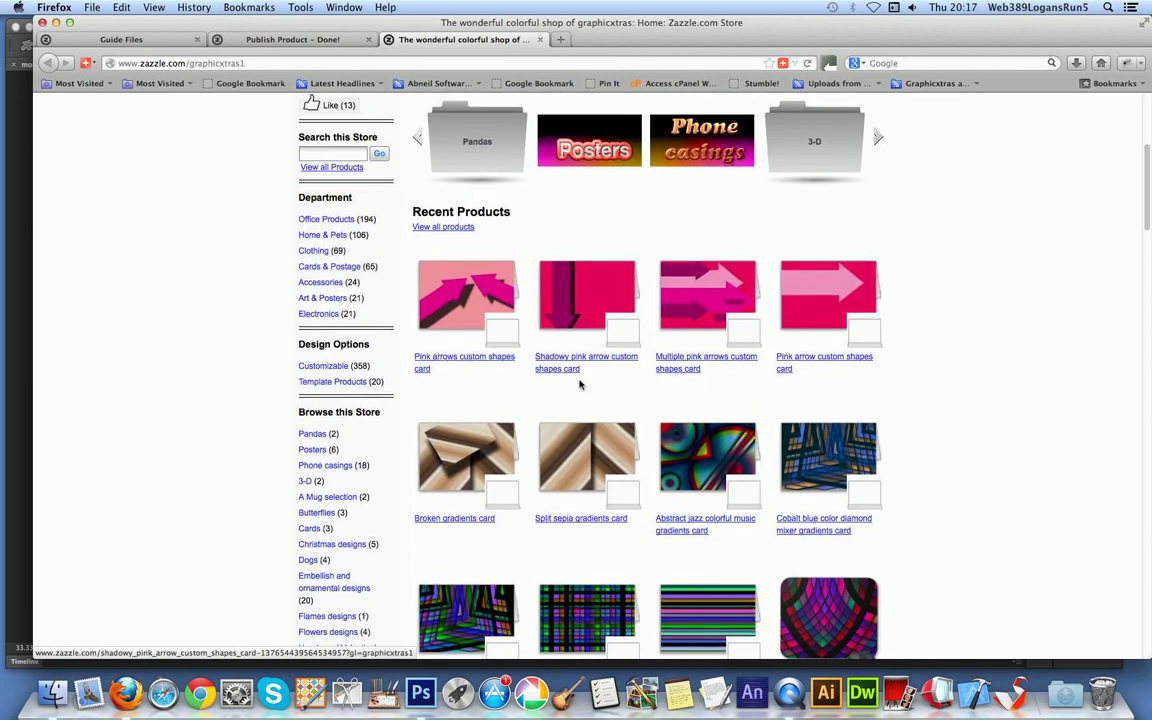
{"action": "scroll", "scroll_direction": "down", "scroll_amount": 3}
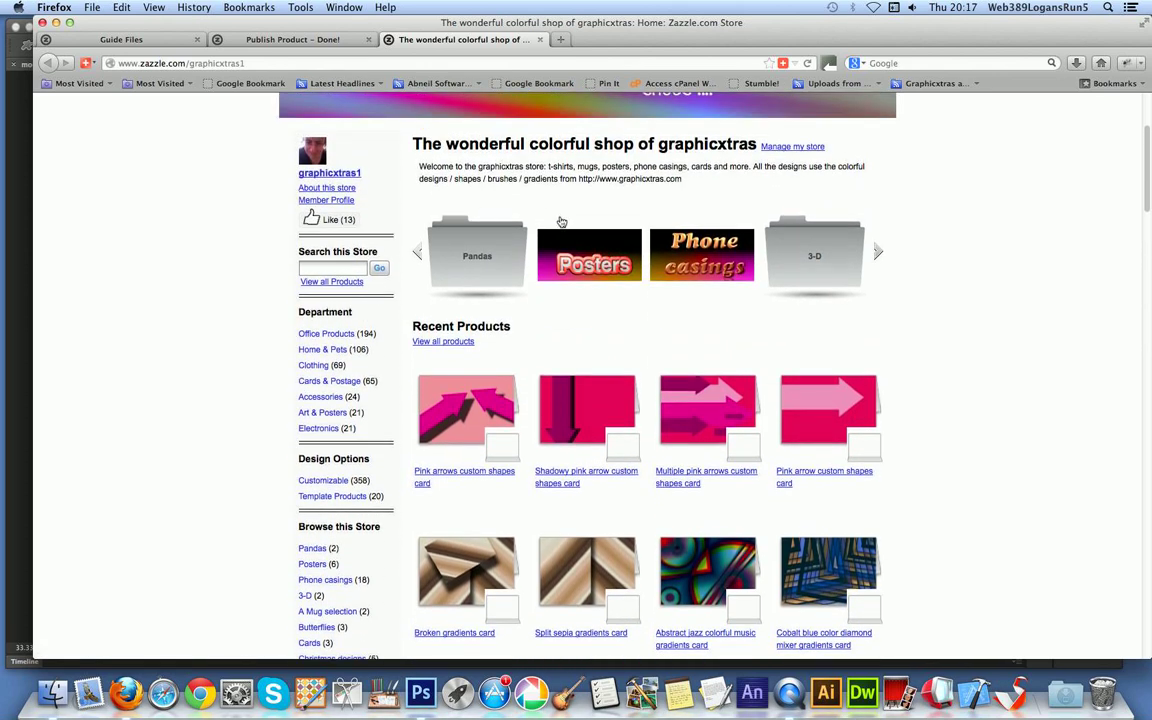
{"action": "scroll", "scroll_direction": "down", "scroll_amount": 3}
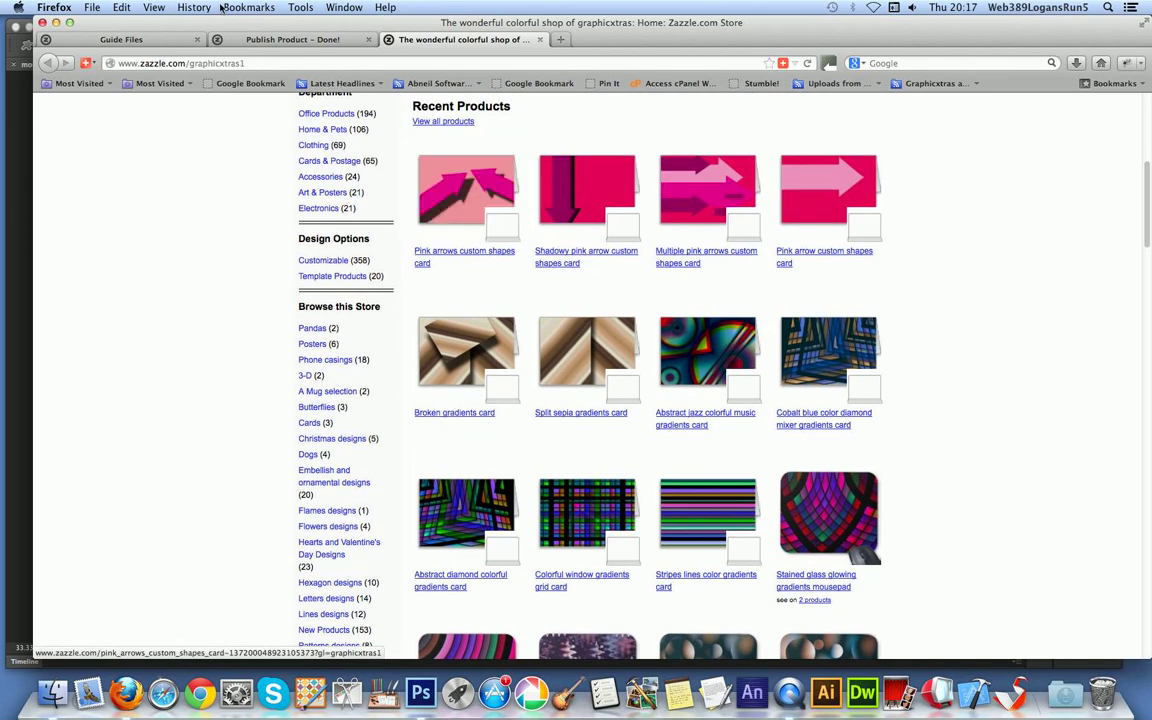
Load the graphicxtras website from the bookmark in a new browser tab.
{"action": "left_click", "coordinate": [92, 8]}
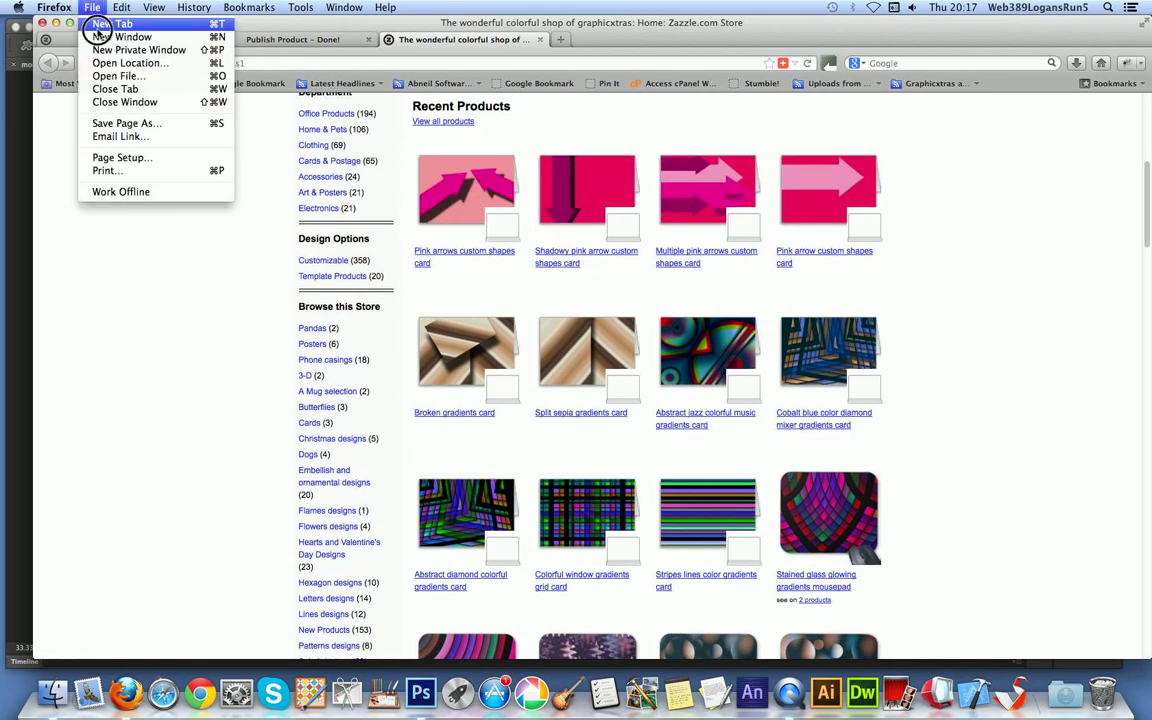
{"action": "left_click", "coordinate": [124, 24]}
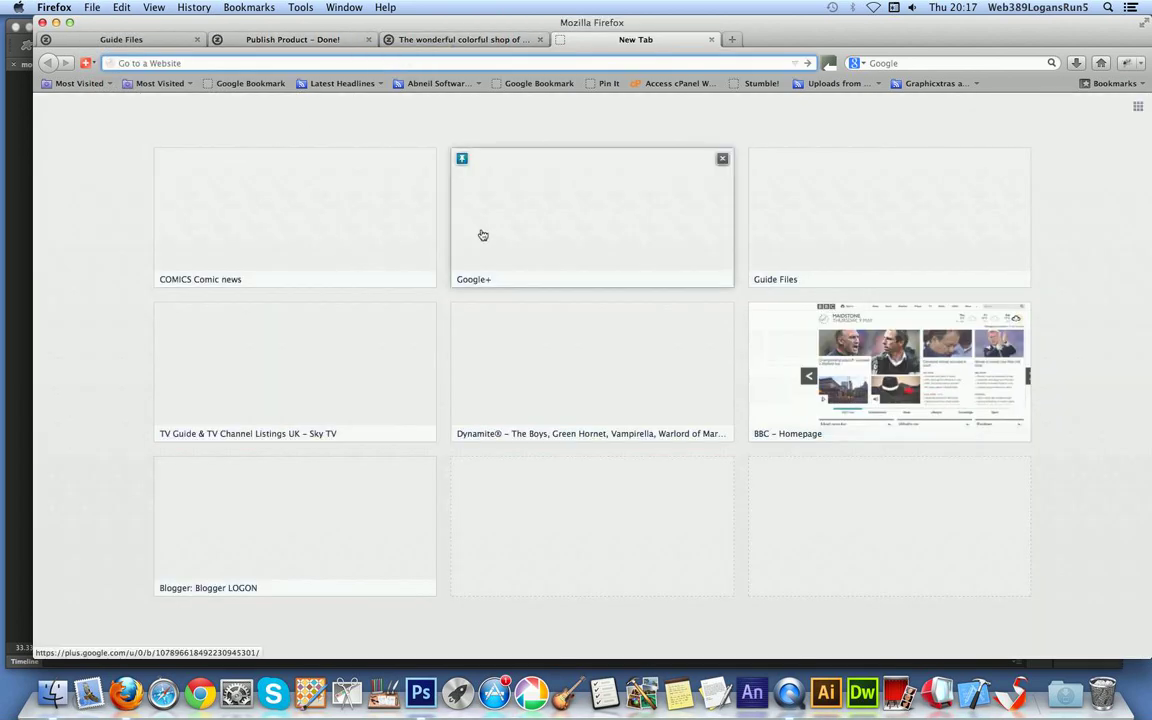
{"action": "left_click", "coordinate": [248, 8]}
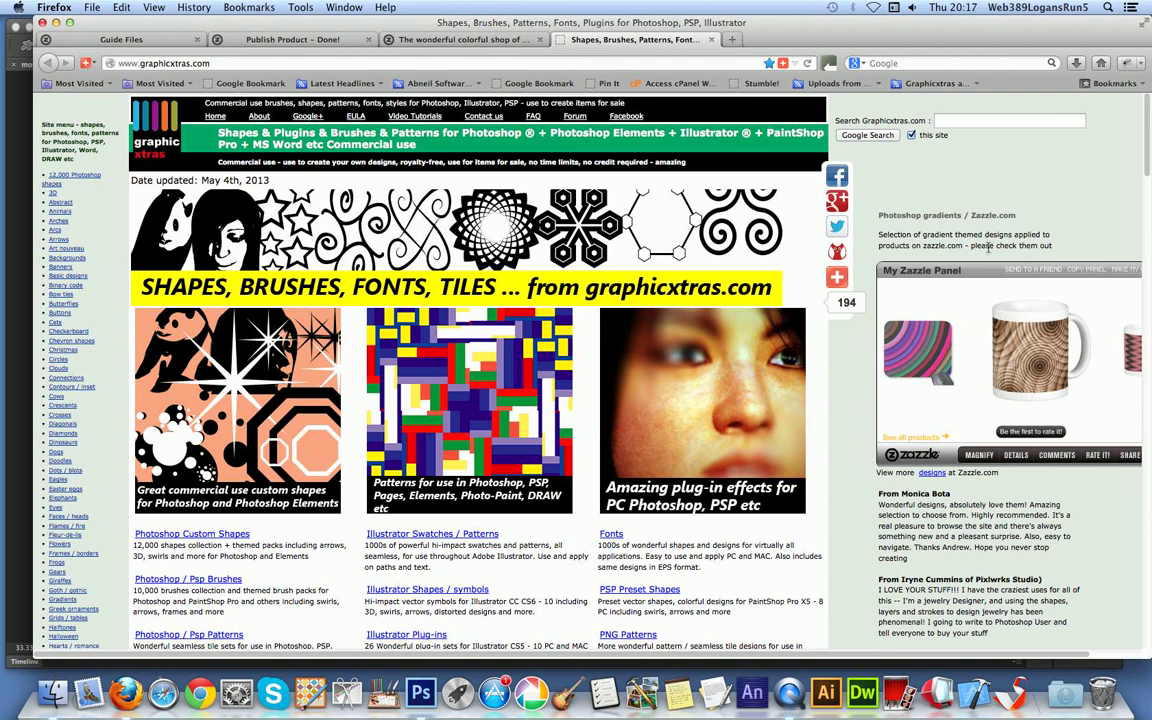
Go to the Photoshop custom shapes collection page from the side menu.
{"action": "scroll", "scroll_direction": "down", "scroll_amount": 3}
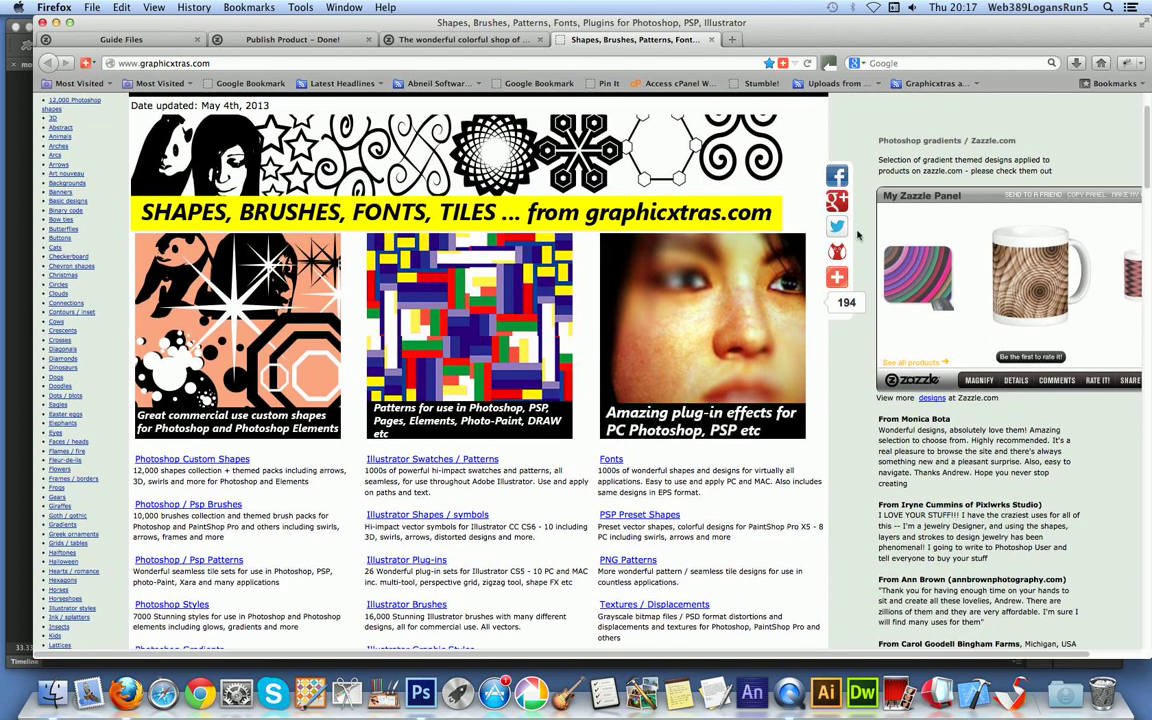
{"action": "left_click", "coordinate": [74, 102]}
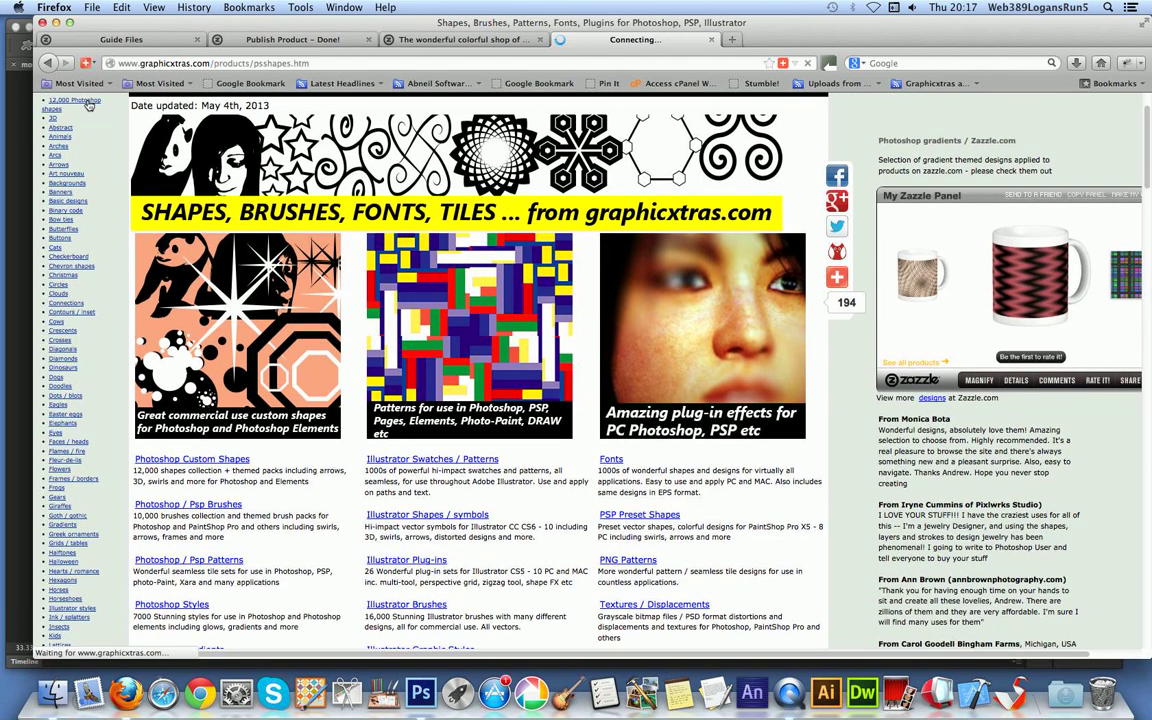